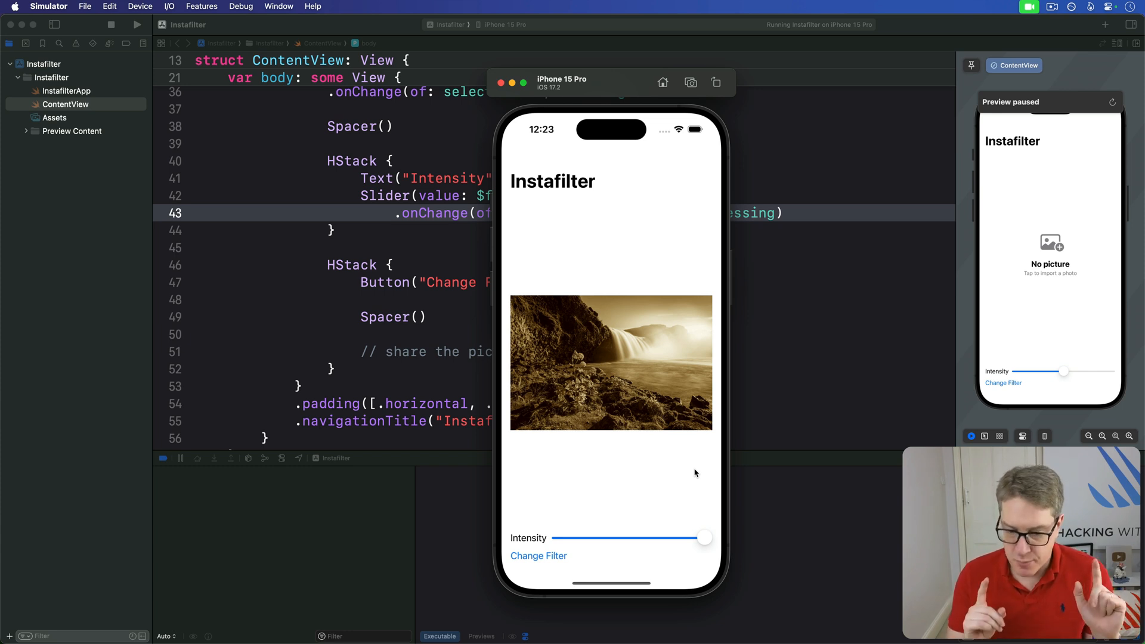
mouse_move(644, 501)
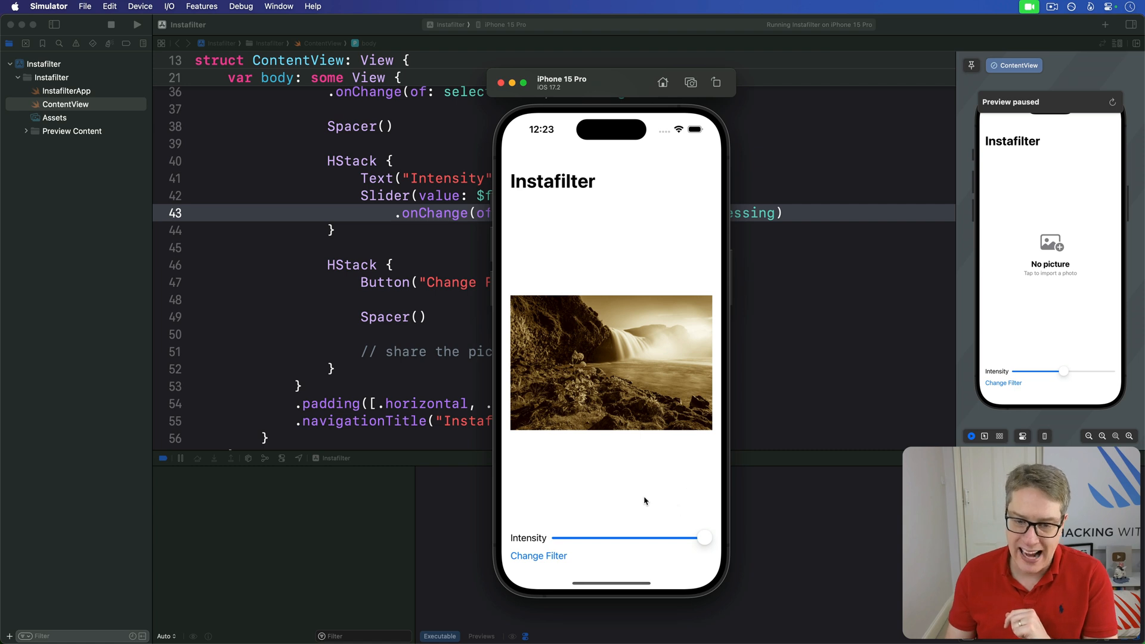
mouse_move(539, 556)
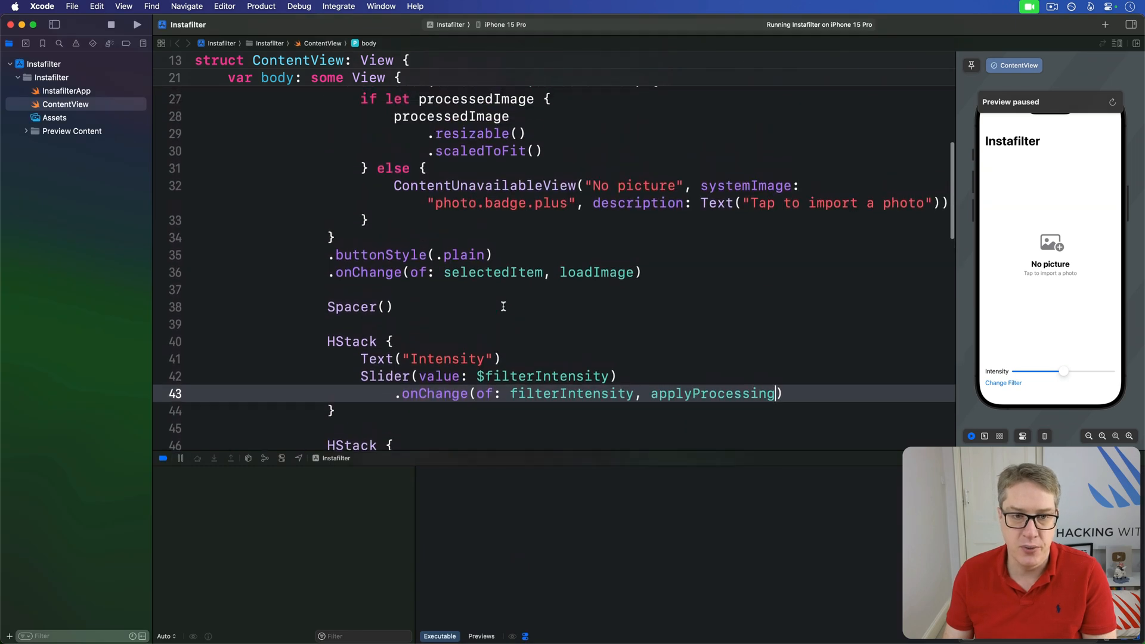
scroll("up", 3)
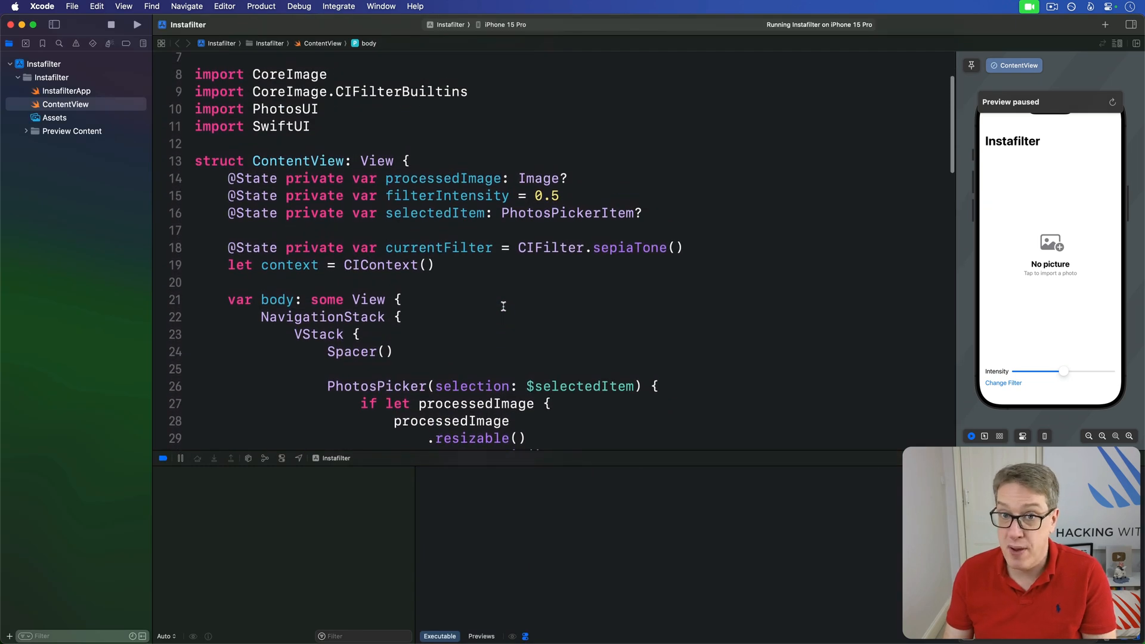
left_click(645, 213)
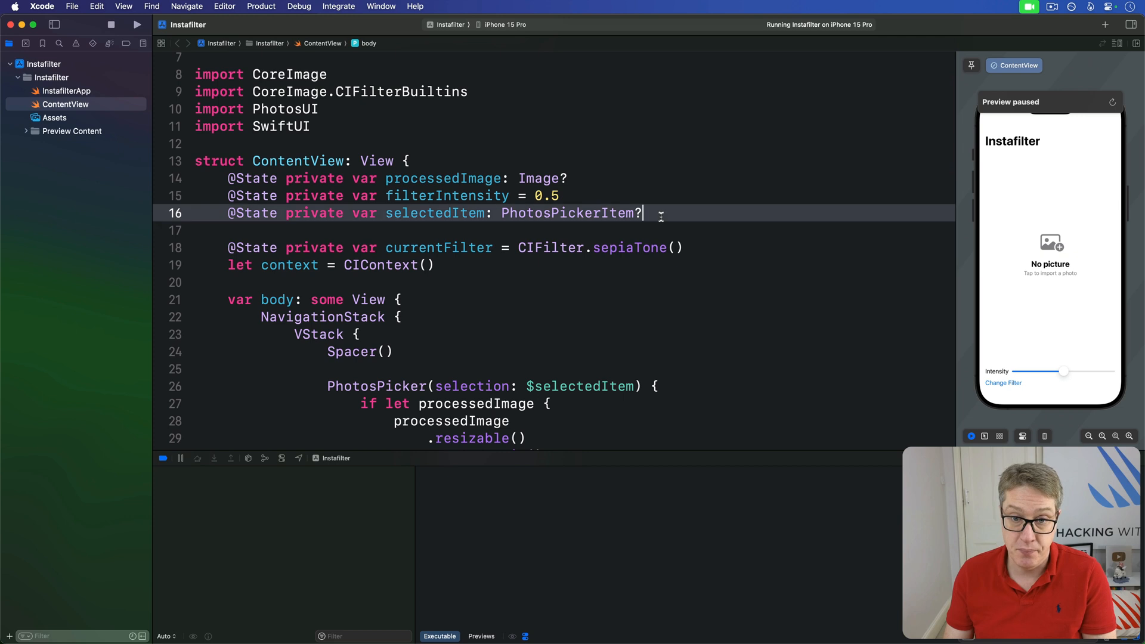
type("@Sta")
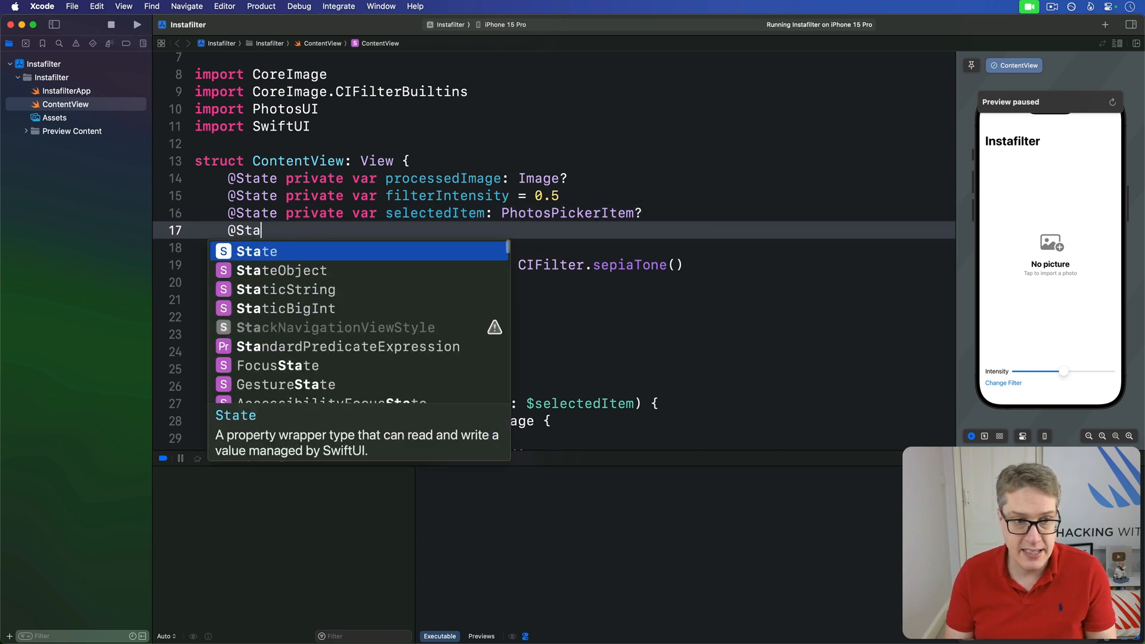
type("State private var showi")
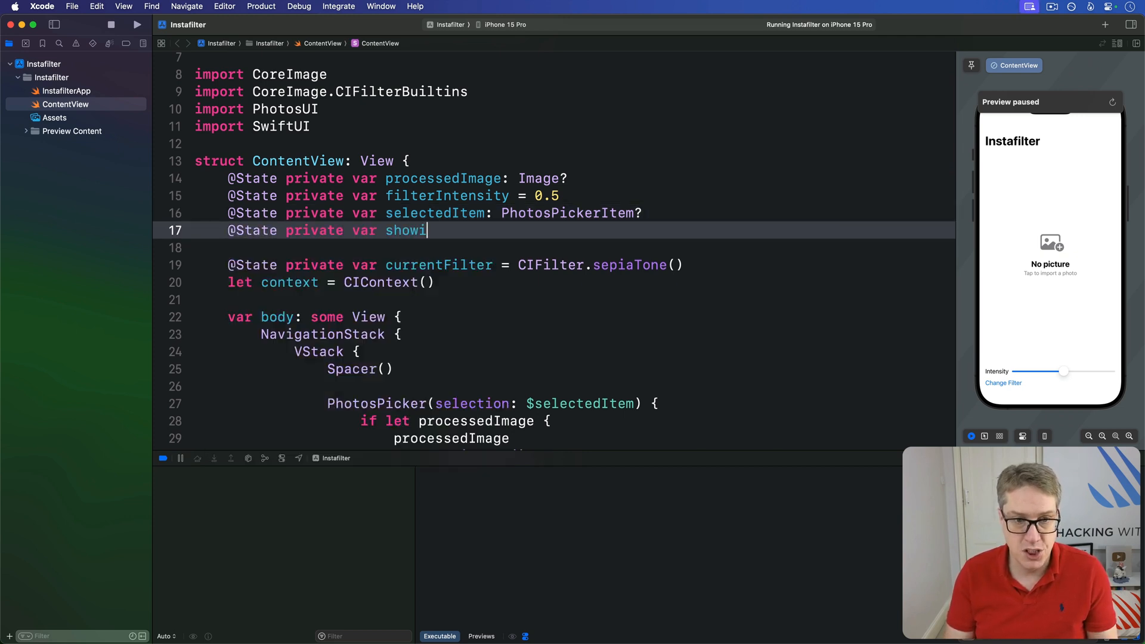
type("ngFilters = false")
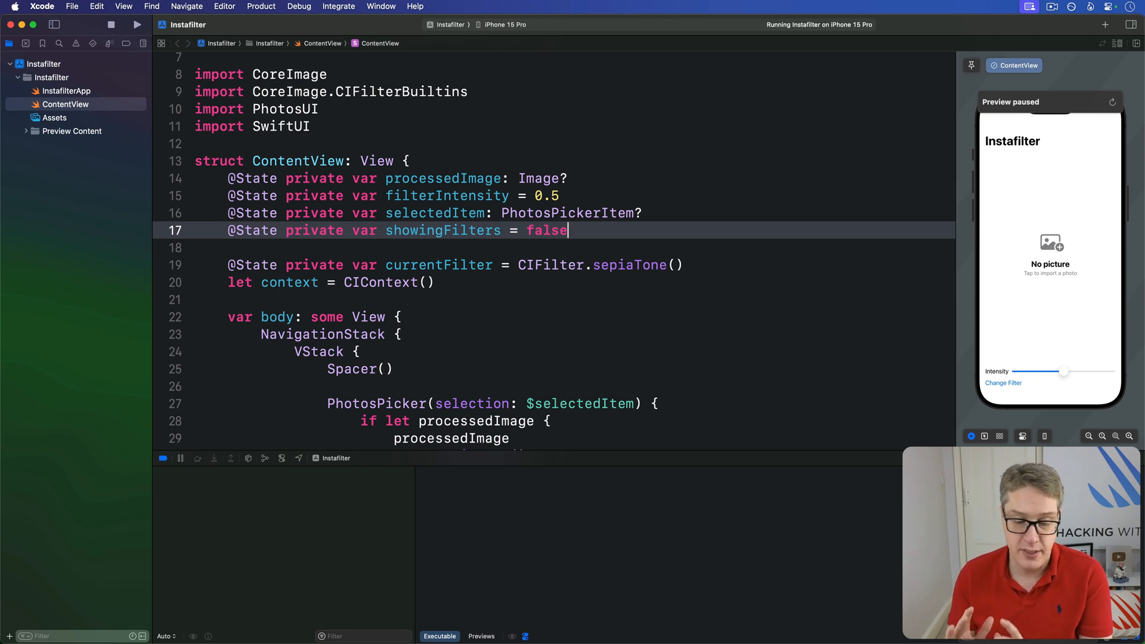
mouse_move(390, 309)
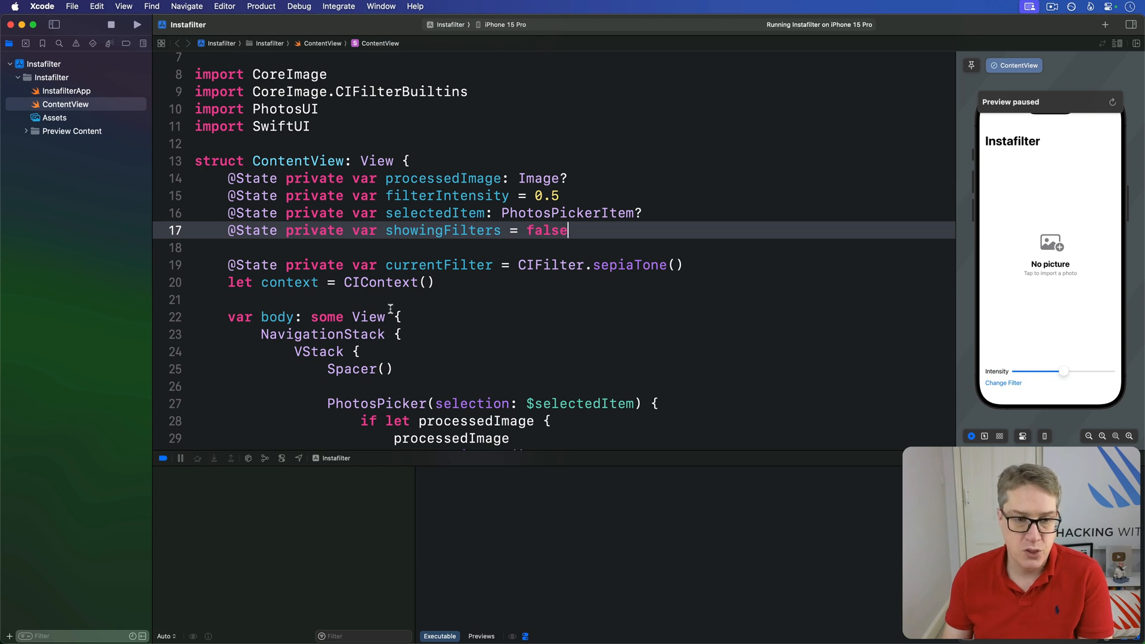
Add .confirmationDialog("Select a filter", isPresented: $showingFilters) with placeholder, and set showingFilters = true in changeFilter.
scroll("down", 3)
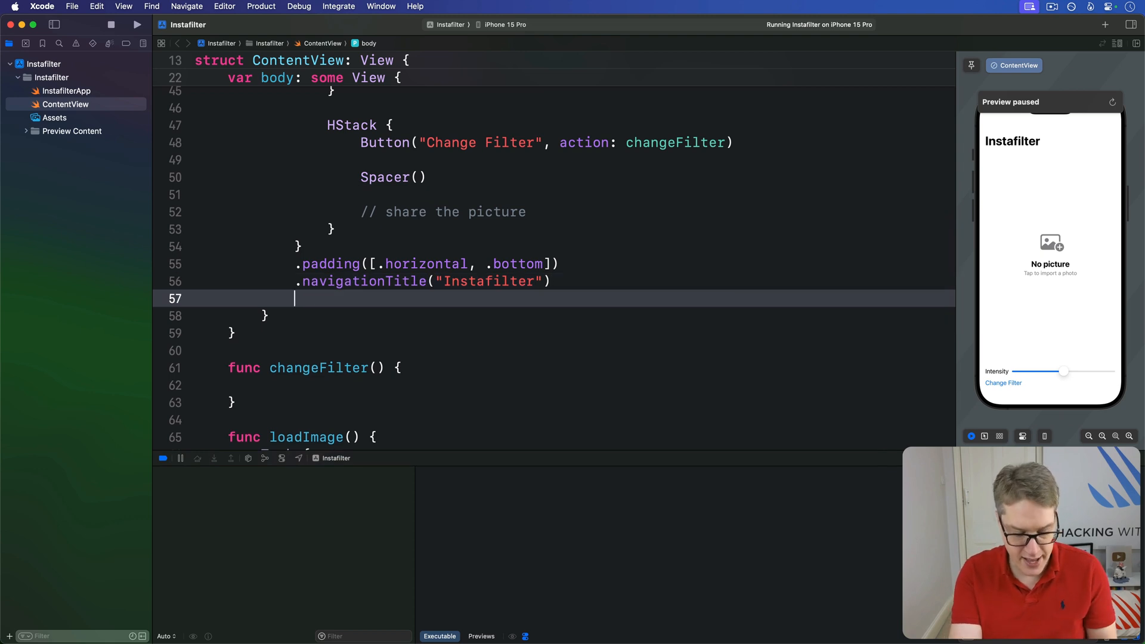
type(".confirmationDialog(\"\", isPresented: Binding<Bool>, actions: () -> View")
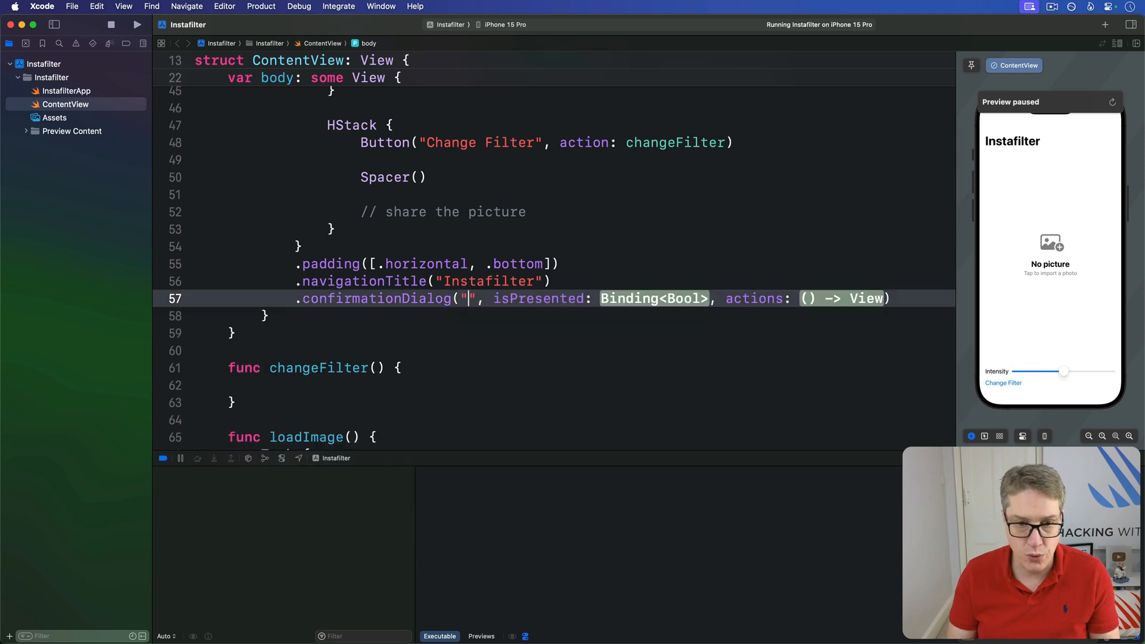
type("Select a filter")
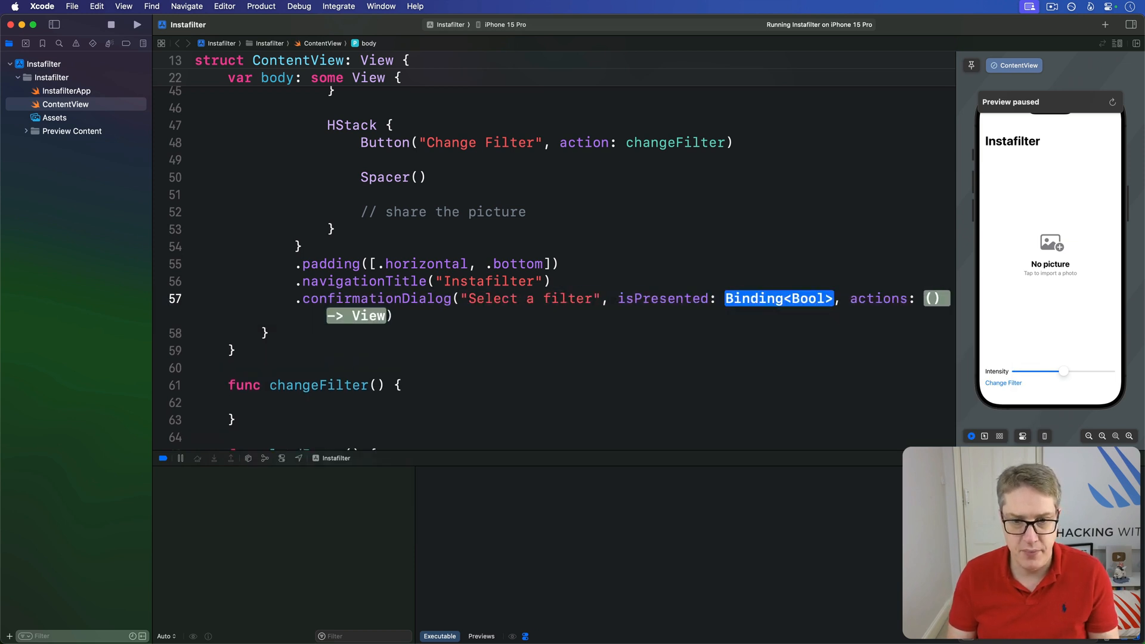
type("$showing")
type("// dialog h")
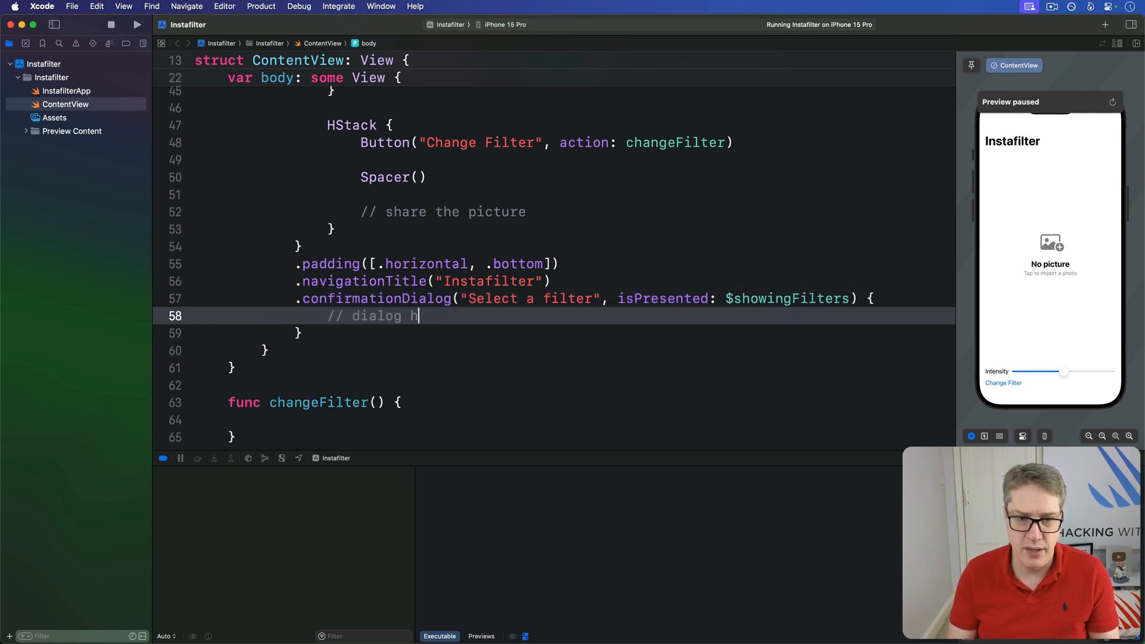
type("ere")
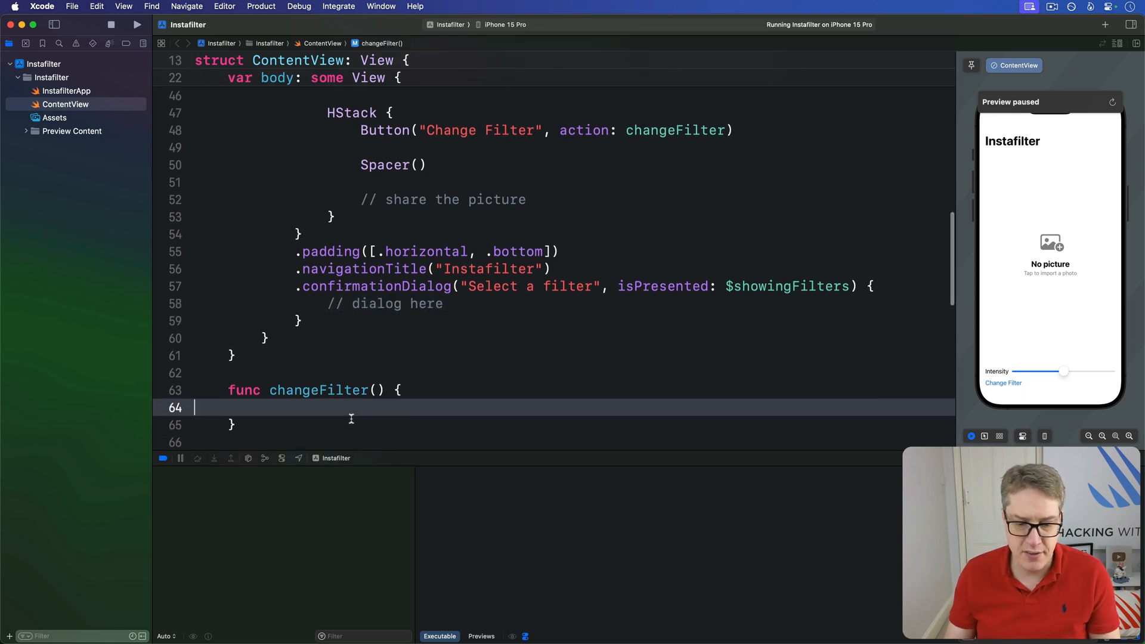
type("showingFilters = true")
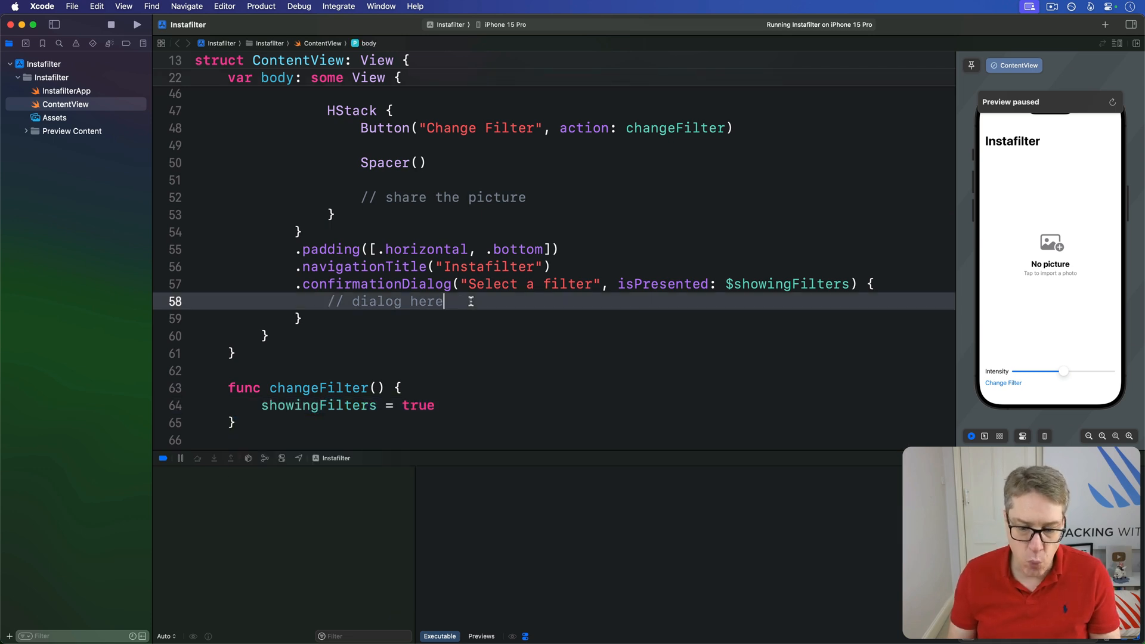
double_click(394, 301)
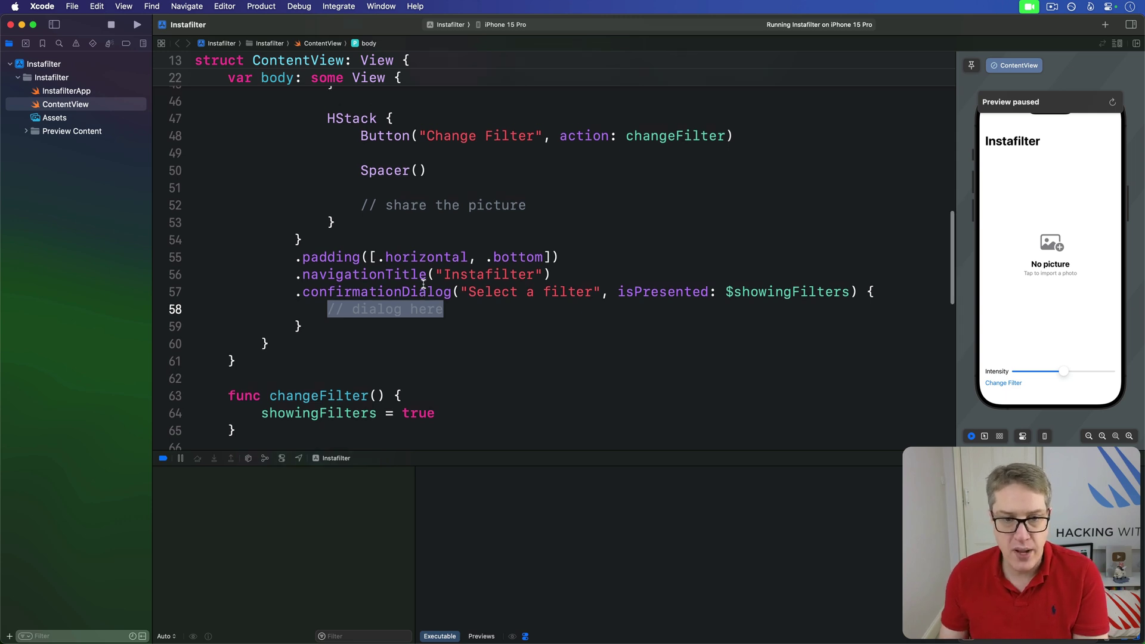
scroll("up", 3)
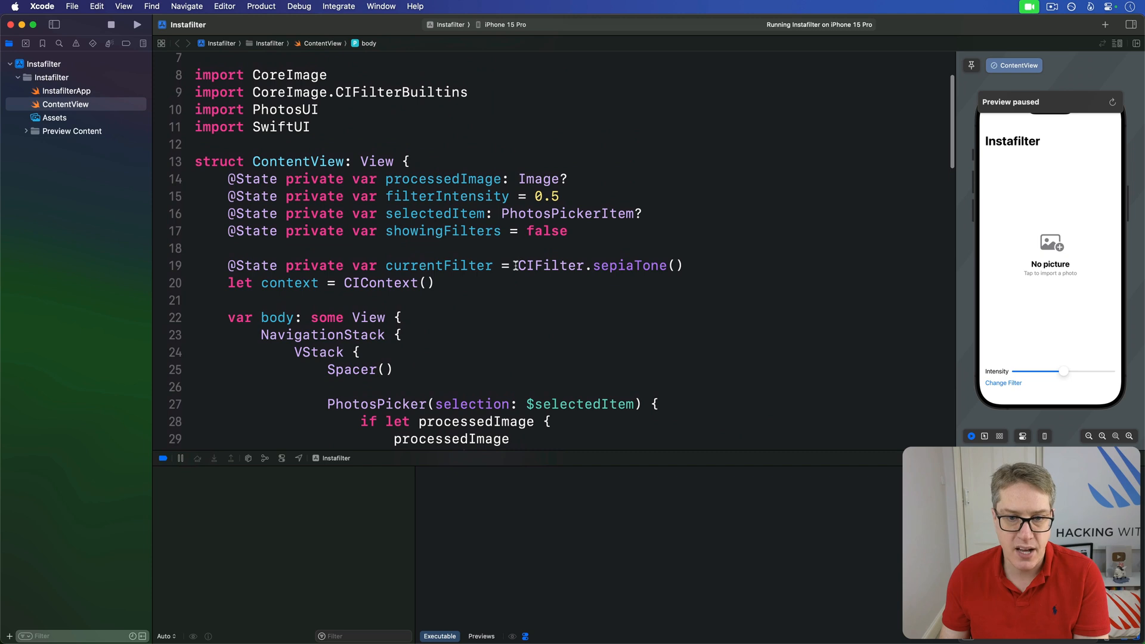
double_click(601, 265)
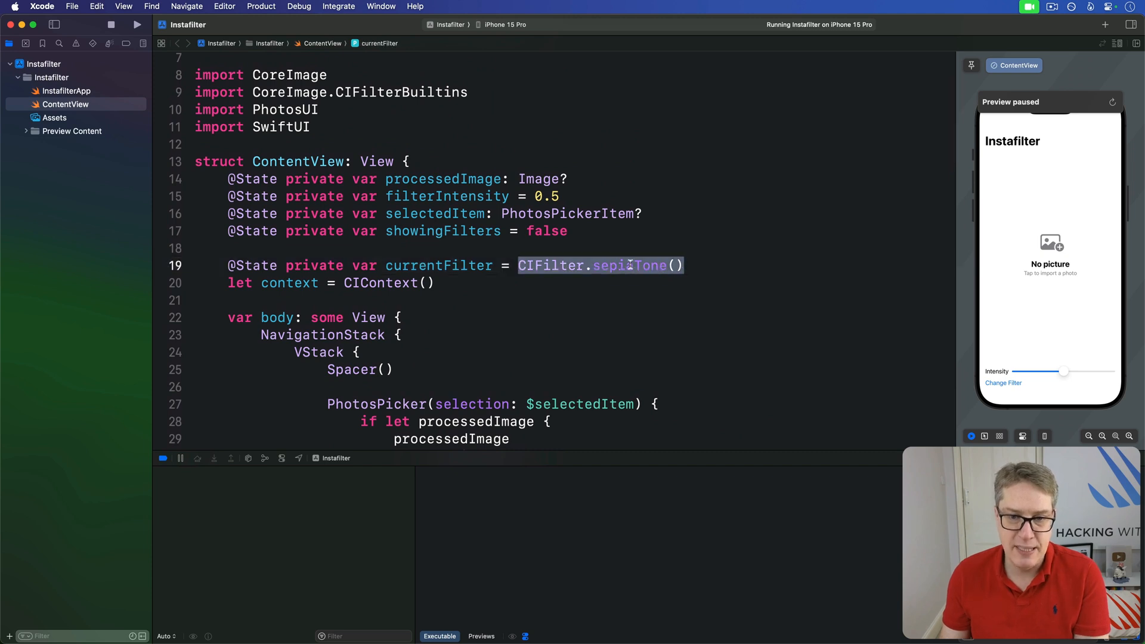
double_click(439, 265)
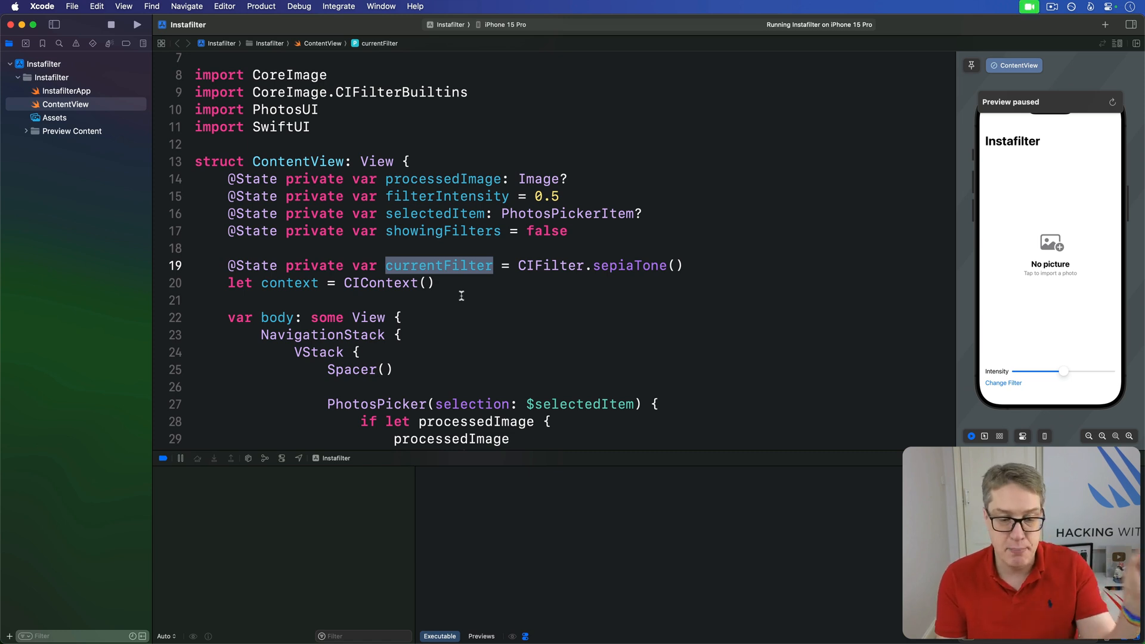
scroll("down", 3)
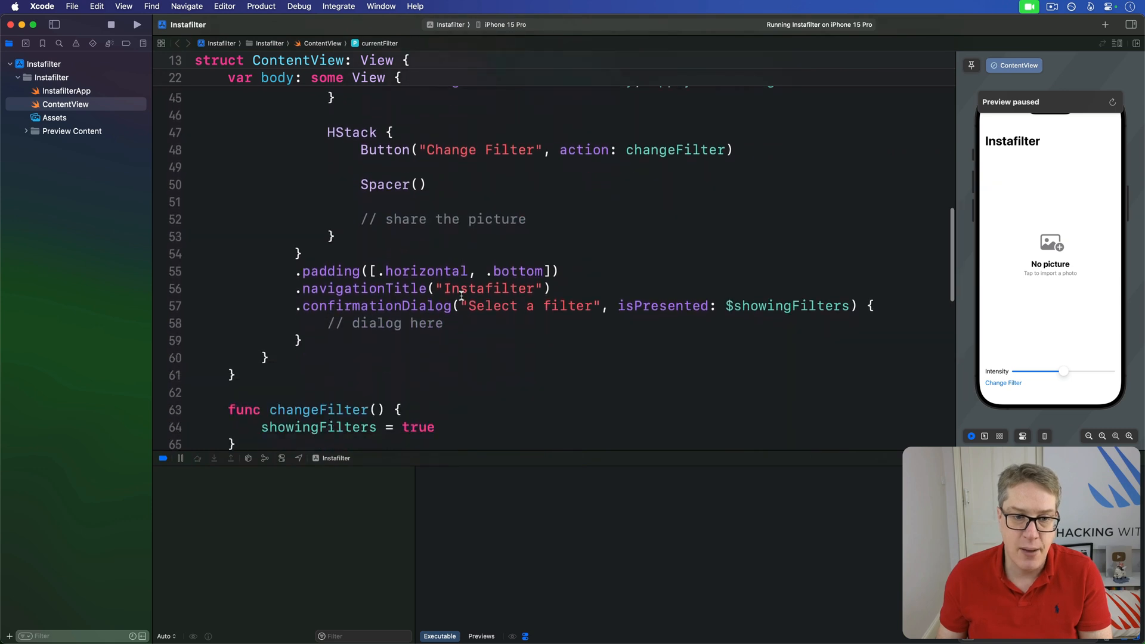
scroll("down", 3)
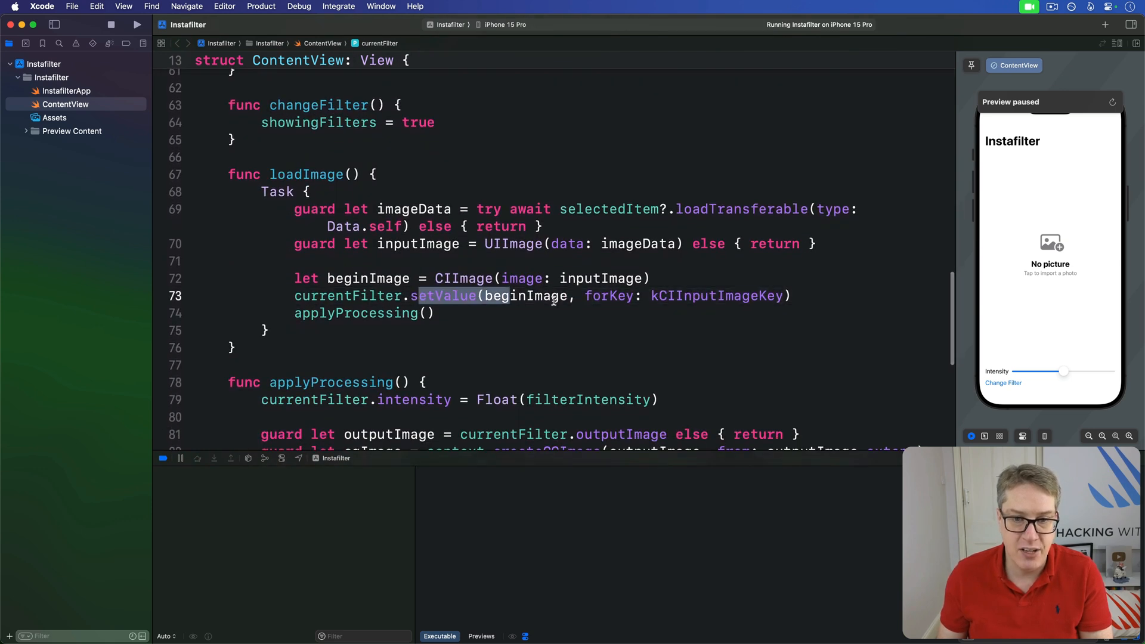
double_click(716, 295)
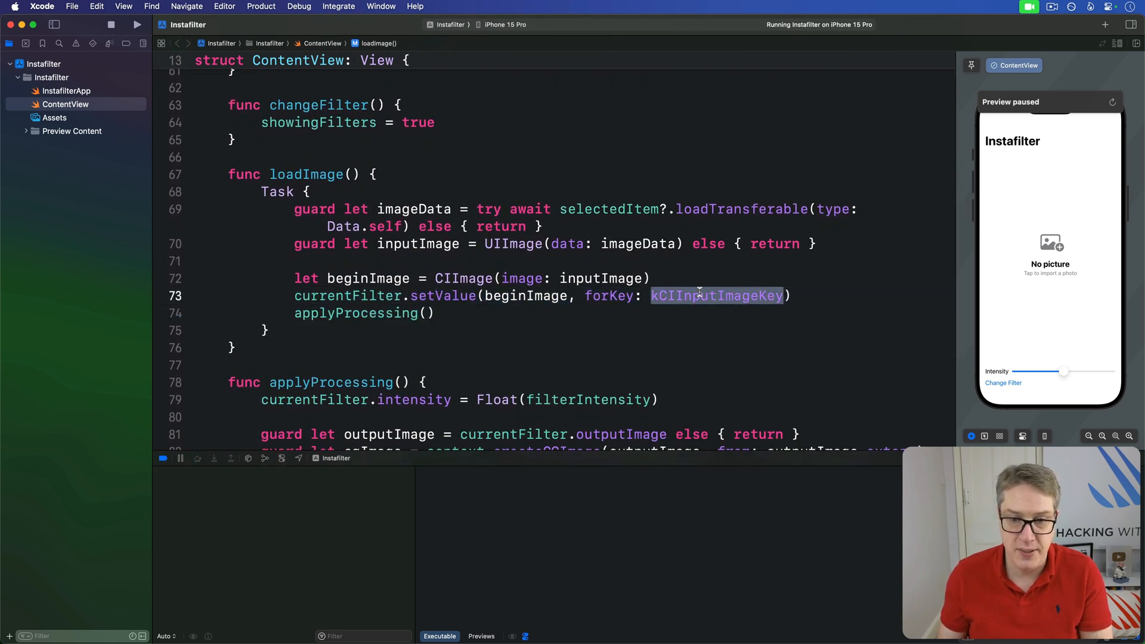
type("kCIInte")
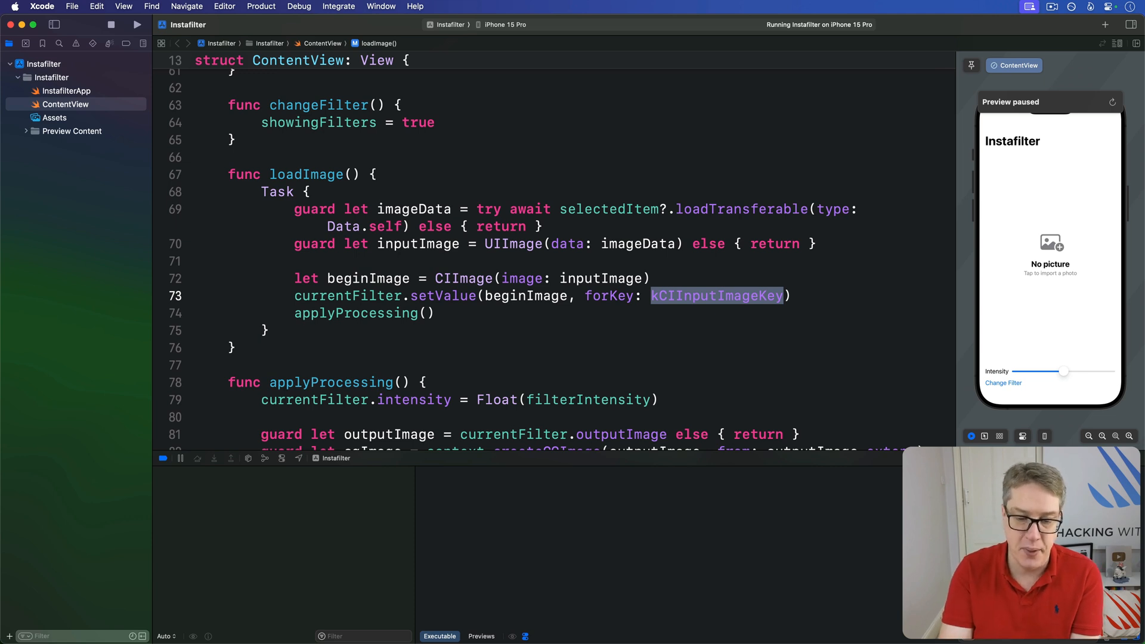
scroll("up", 3)
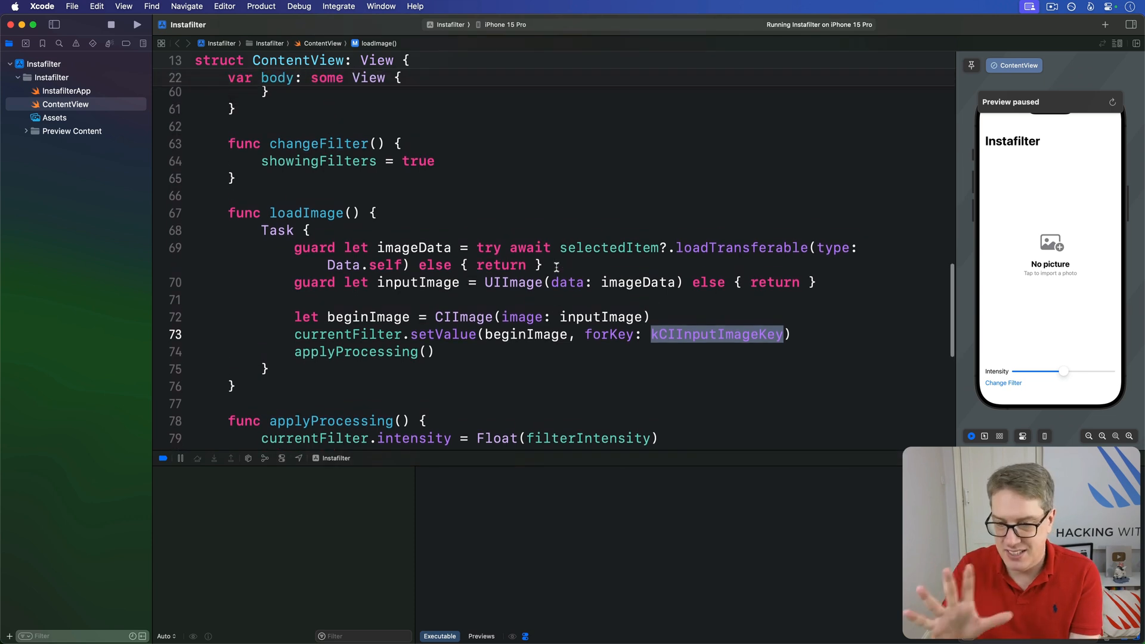
scroll("up", 3)
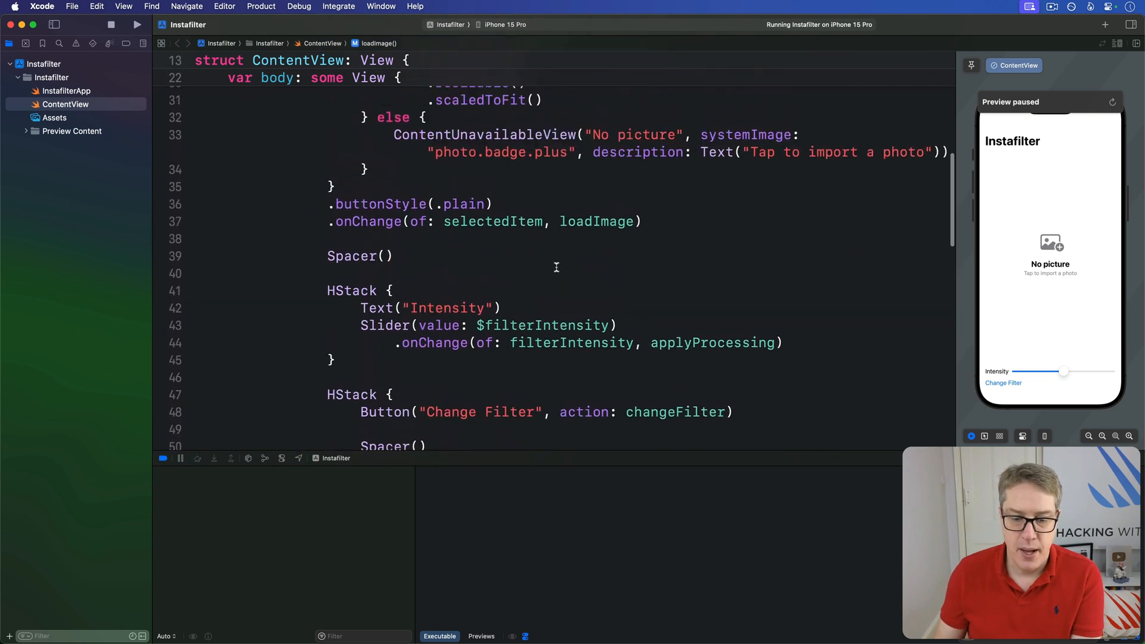
scroll("up", 3)
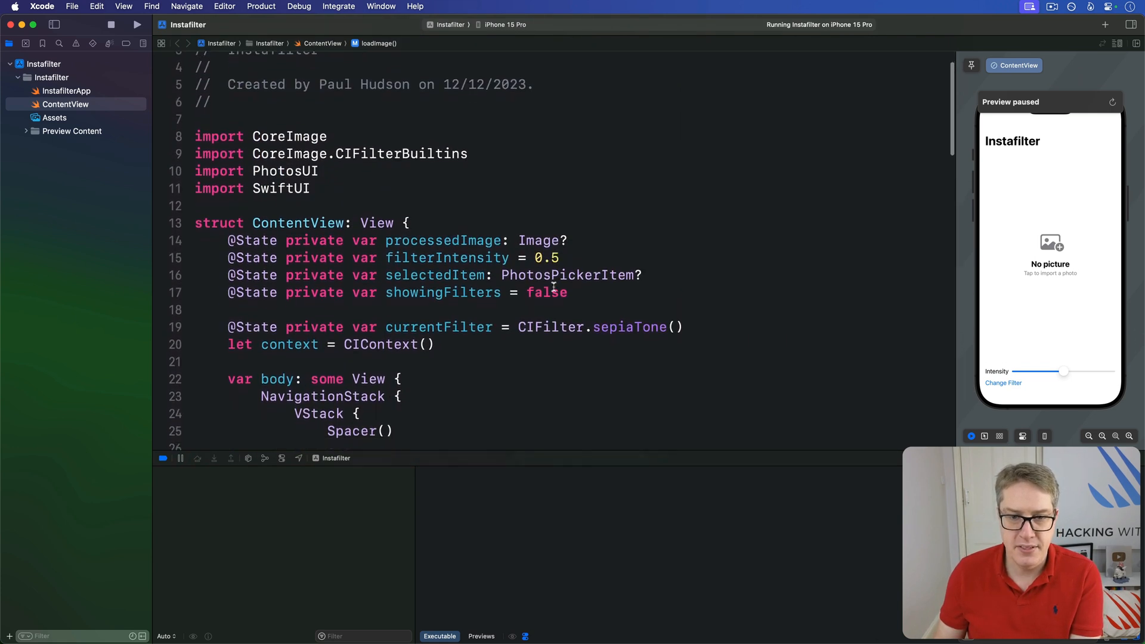
double_click(628, 326)
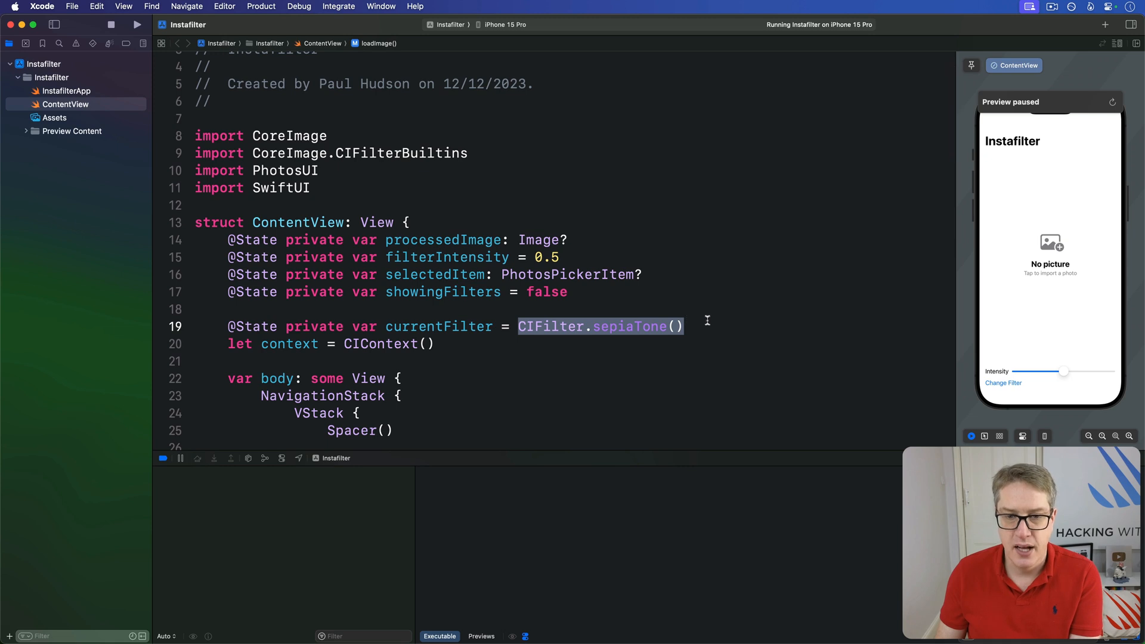
double_click(438, 326)
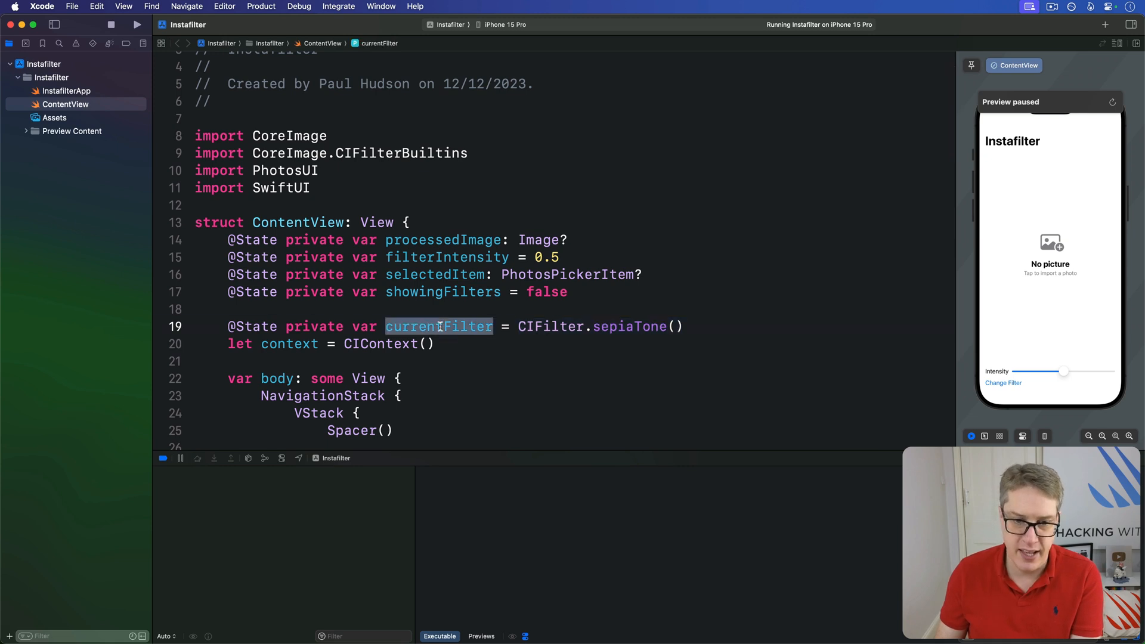
left_click(495, 326)
type(": CIFilter")
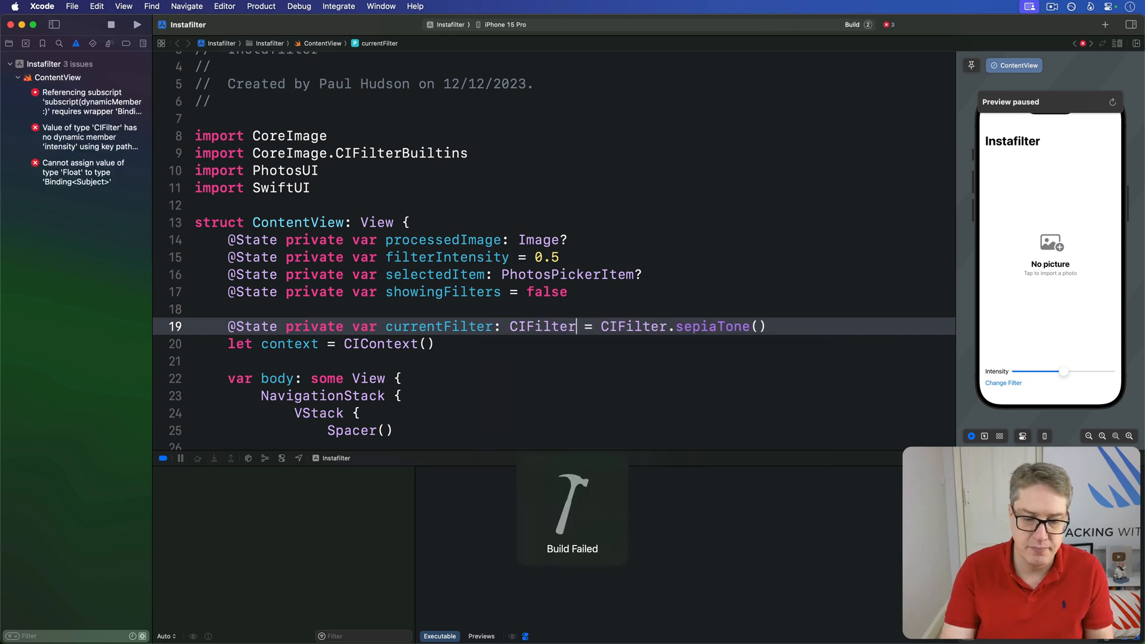
Inspect sepiaTone and CIFilter, then scroll to applyProcessing's failing intensity assignment.
left_click(138, 24)
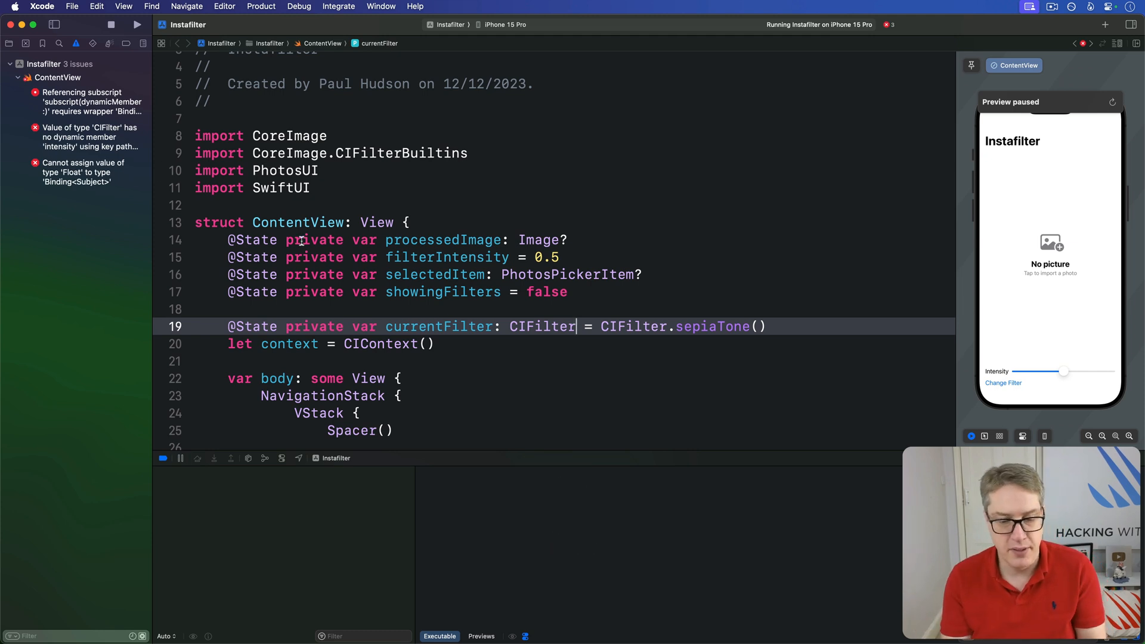
mouse_move(707, 319)
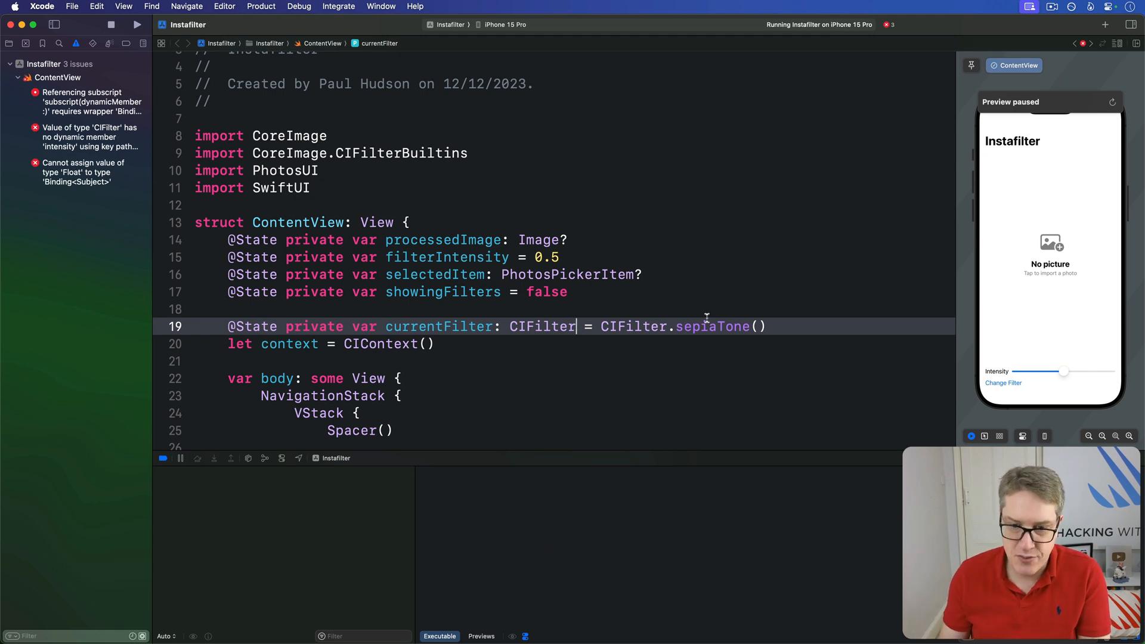
double_click(712, 327)
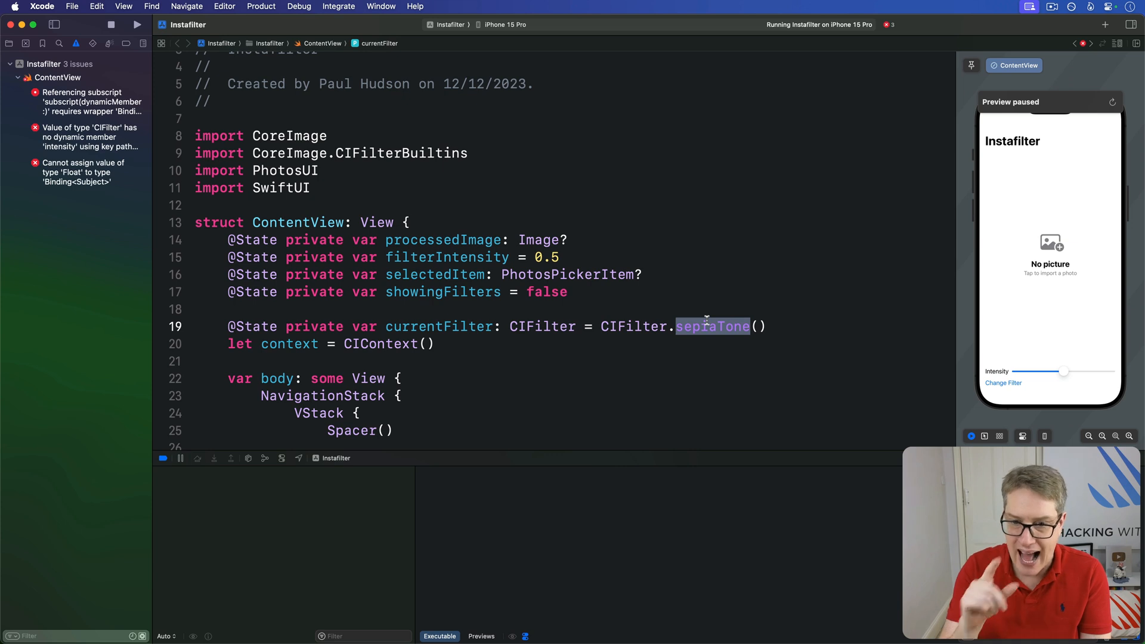
double_click(543, 326)
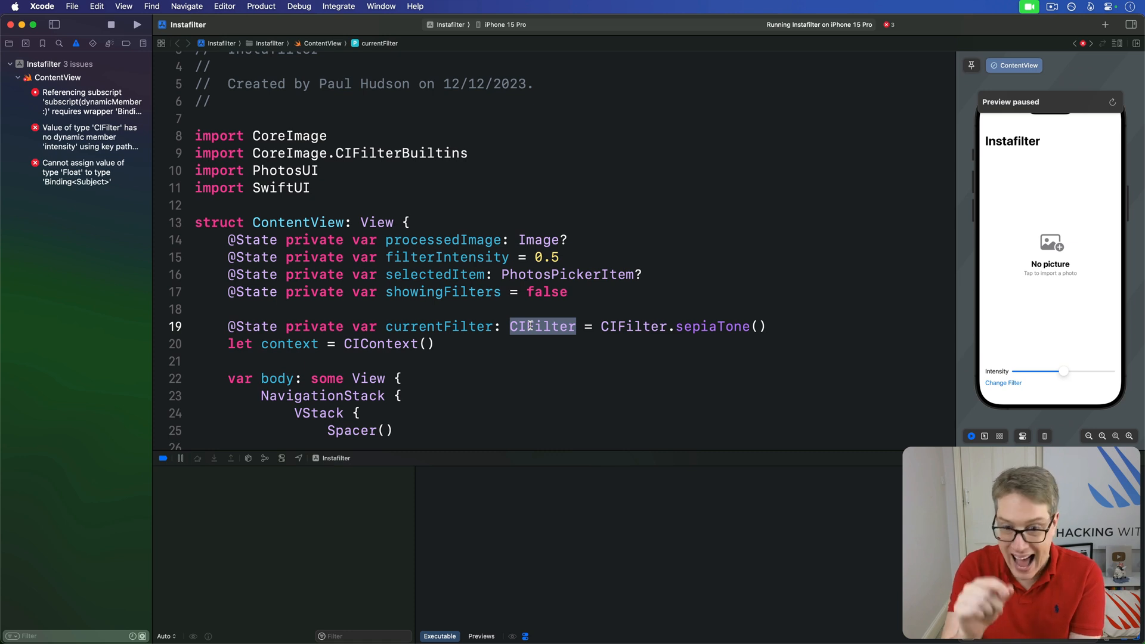
scroll("down", 3)
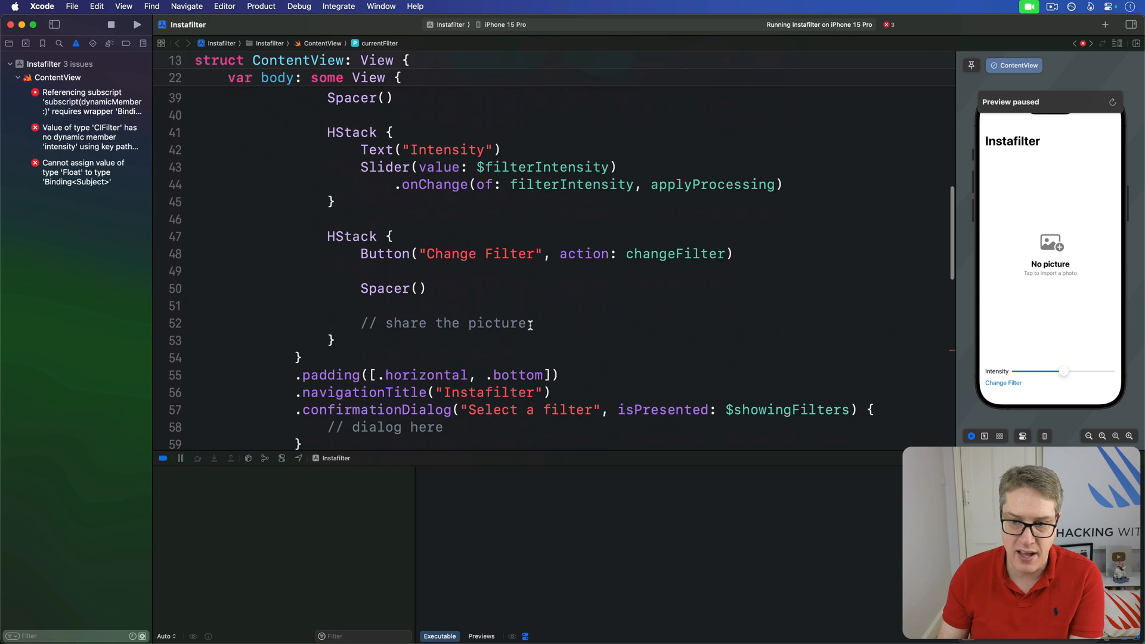
scroll("down", 3)
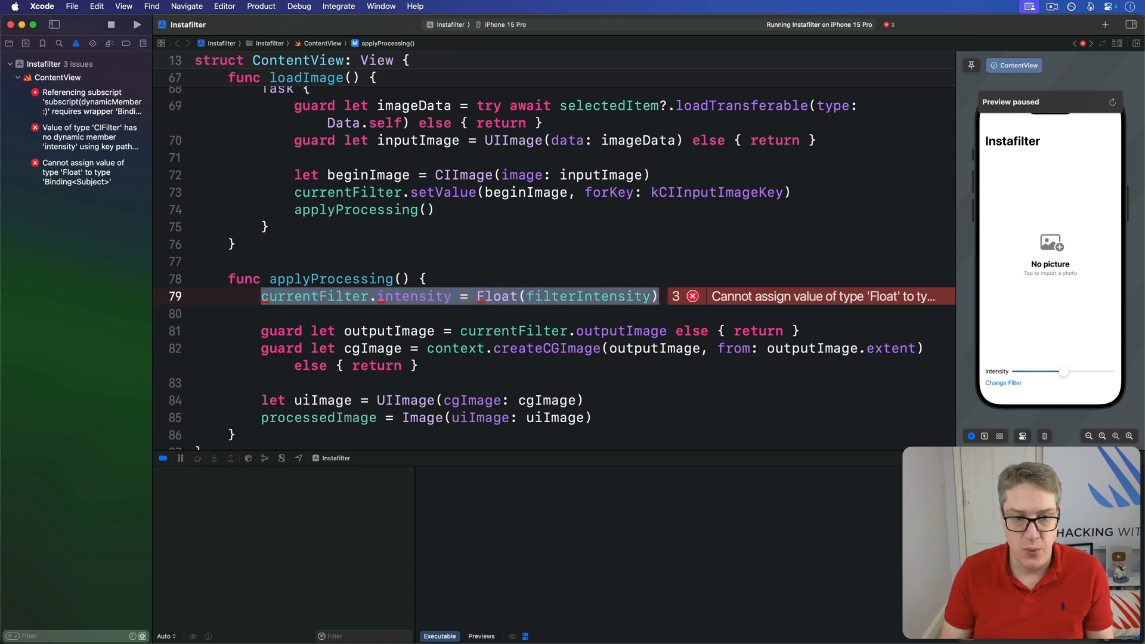
Replace the intensity line with currentFilter.setValue(filterIntensity, forKey: kCIInputIntensityKey).
key("delete")
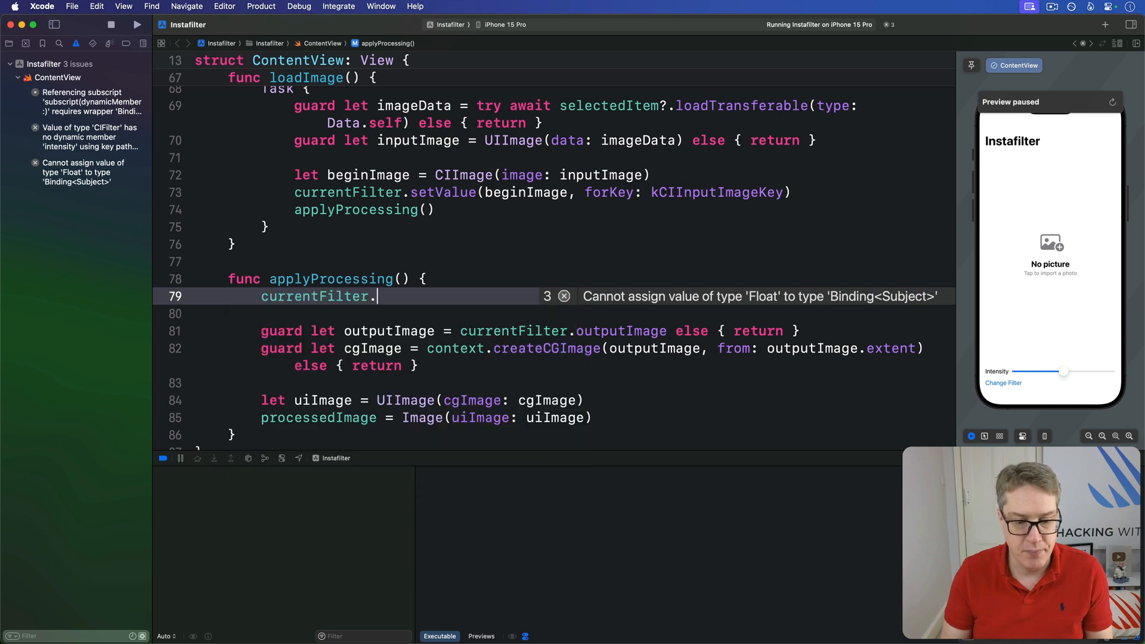
type(".setValue(filterIntensity, forKe")
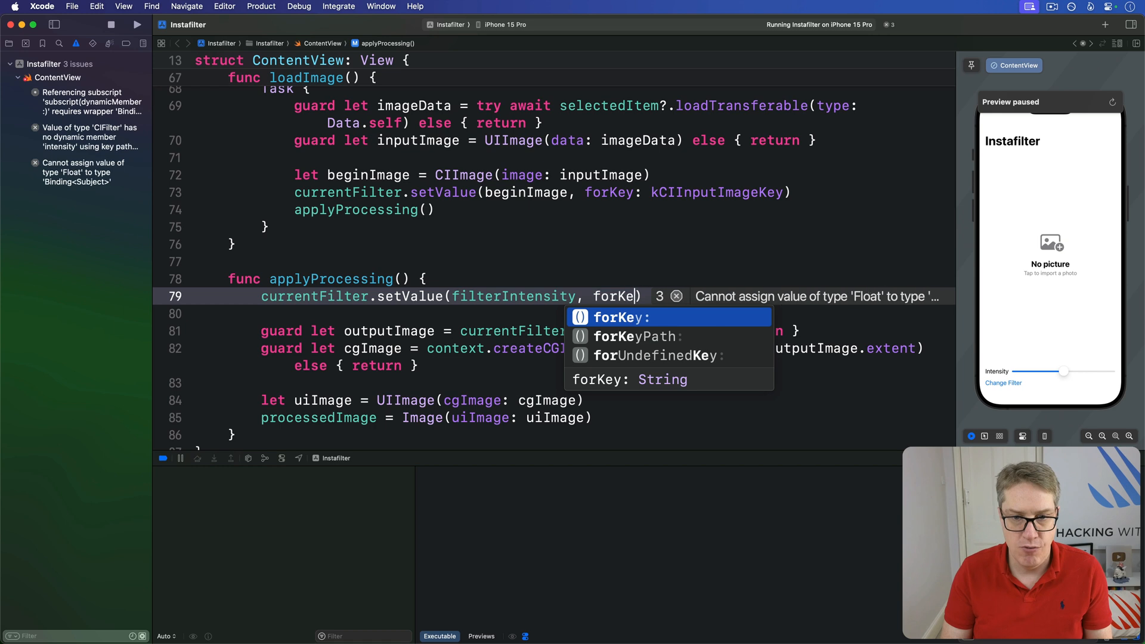
type("kCIInputIntensityKey")
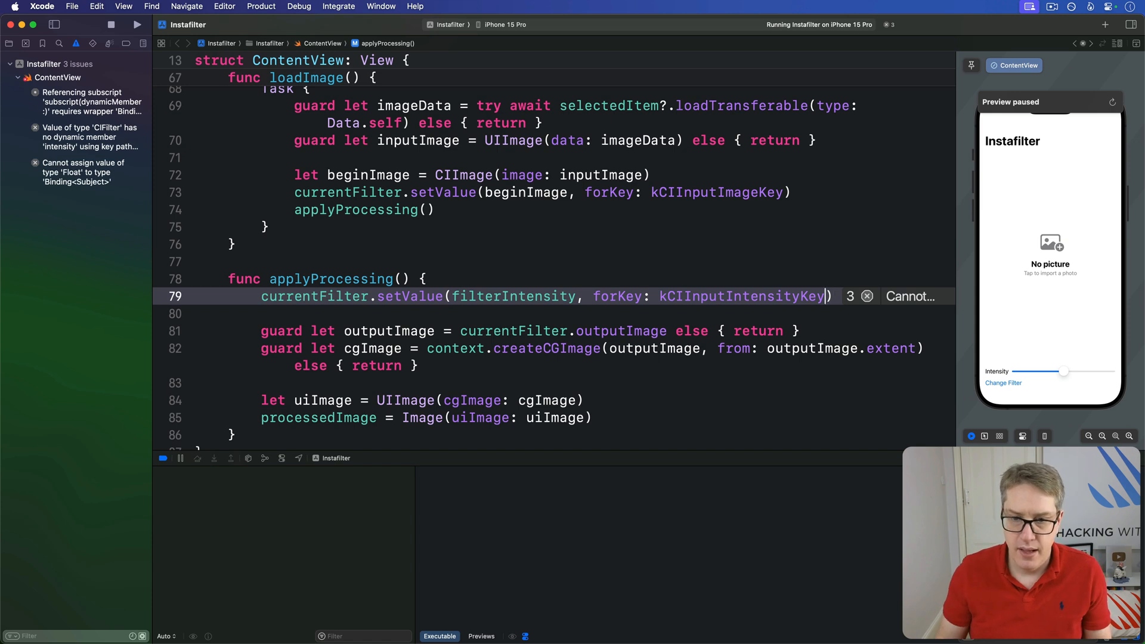
double_click(740, 296)
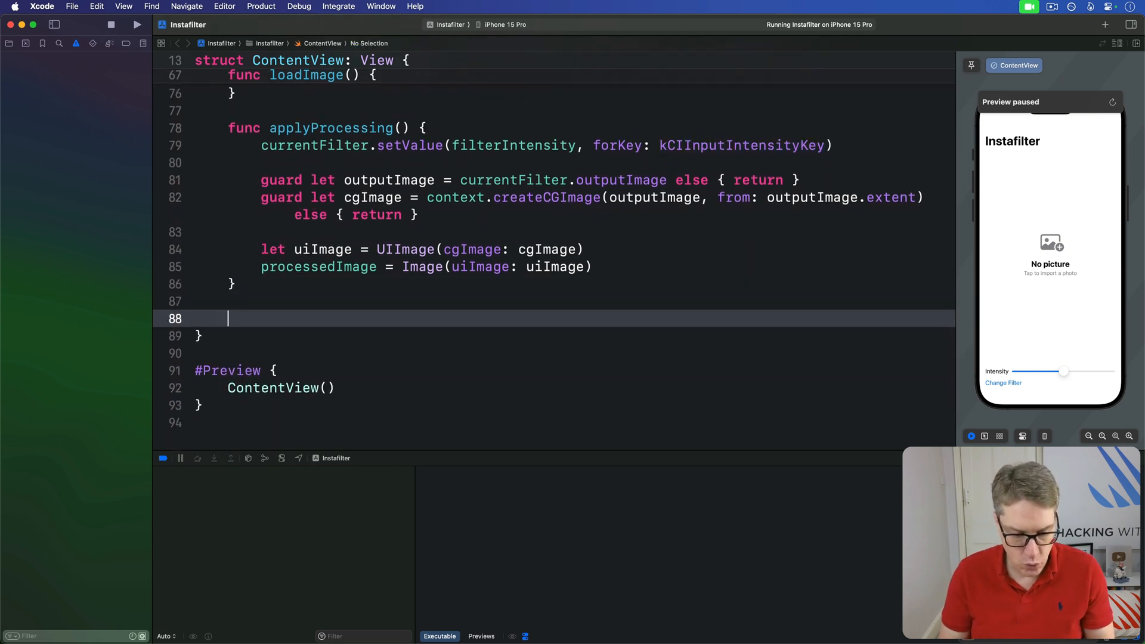
Write func setFilter(_ filter: CIFilter) that sets currentFilter = filter and calls loadImage().
type("func setFilter(_ filter")
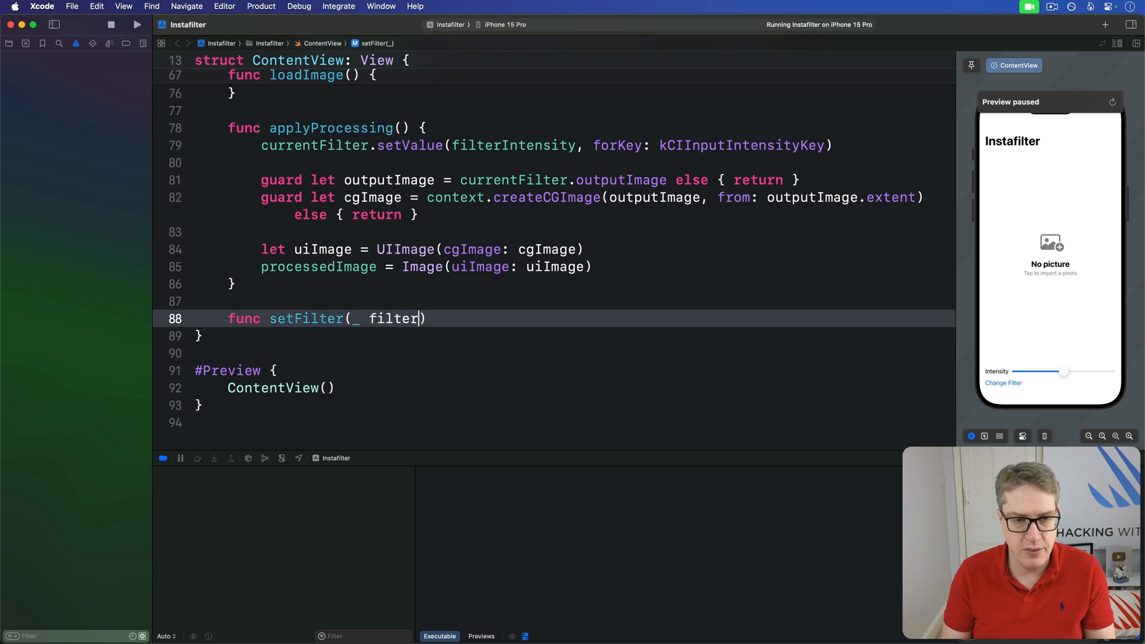
type(": CIFilter")
type("curren")
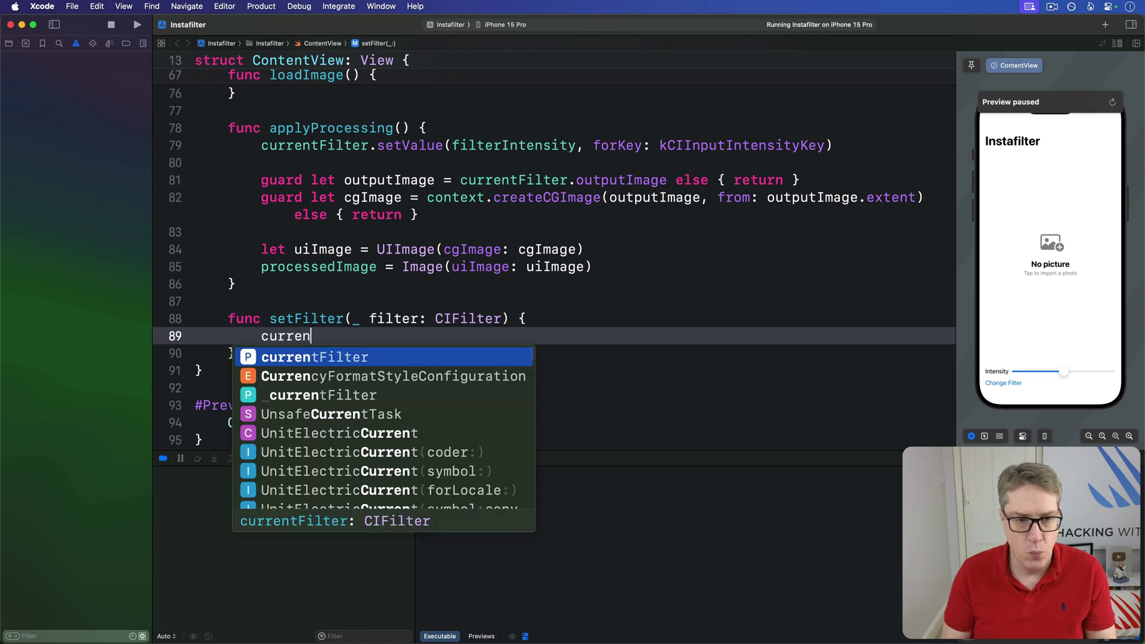
type("tFilter = filt")
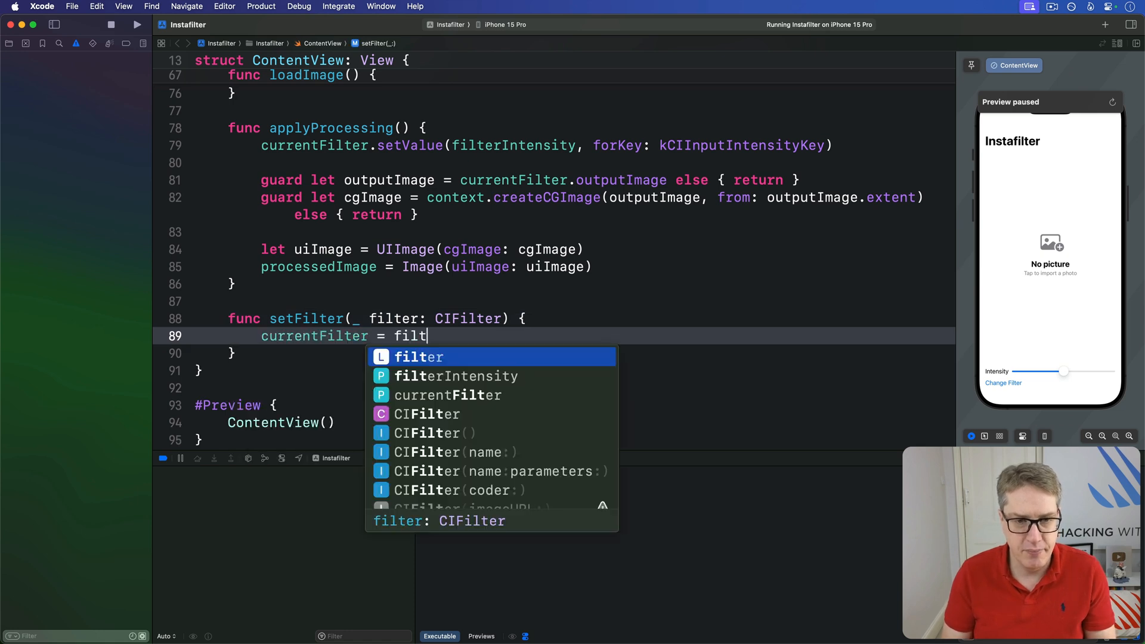
type("filter")
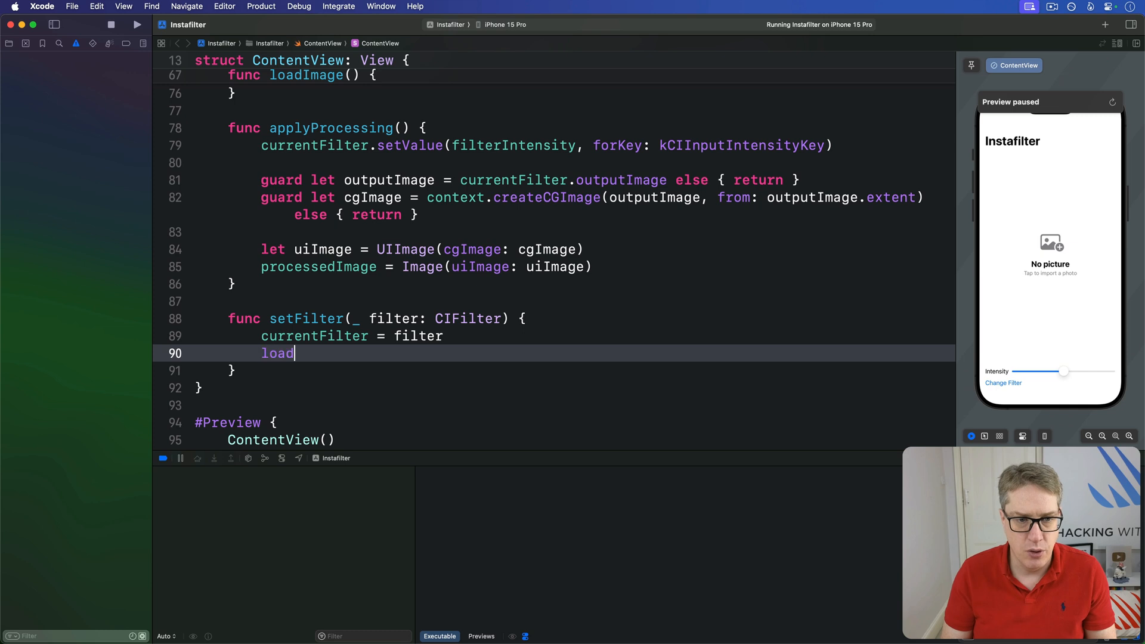
type("Image()")
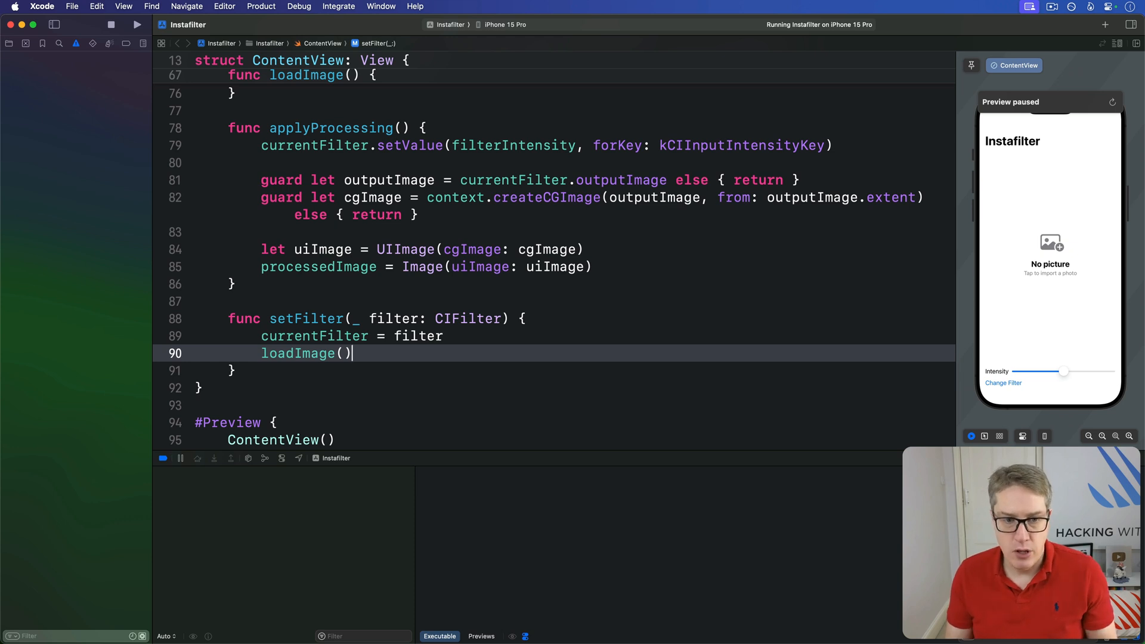
double_click(305, 354)
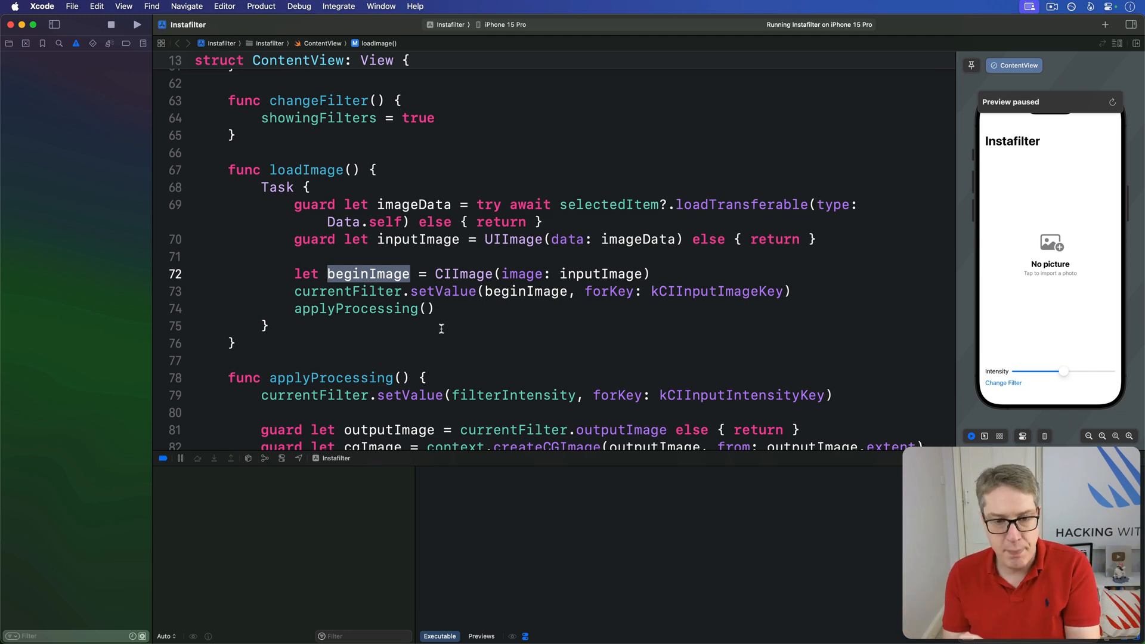
scroll("up", 3)
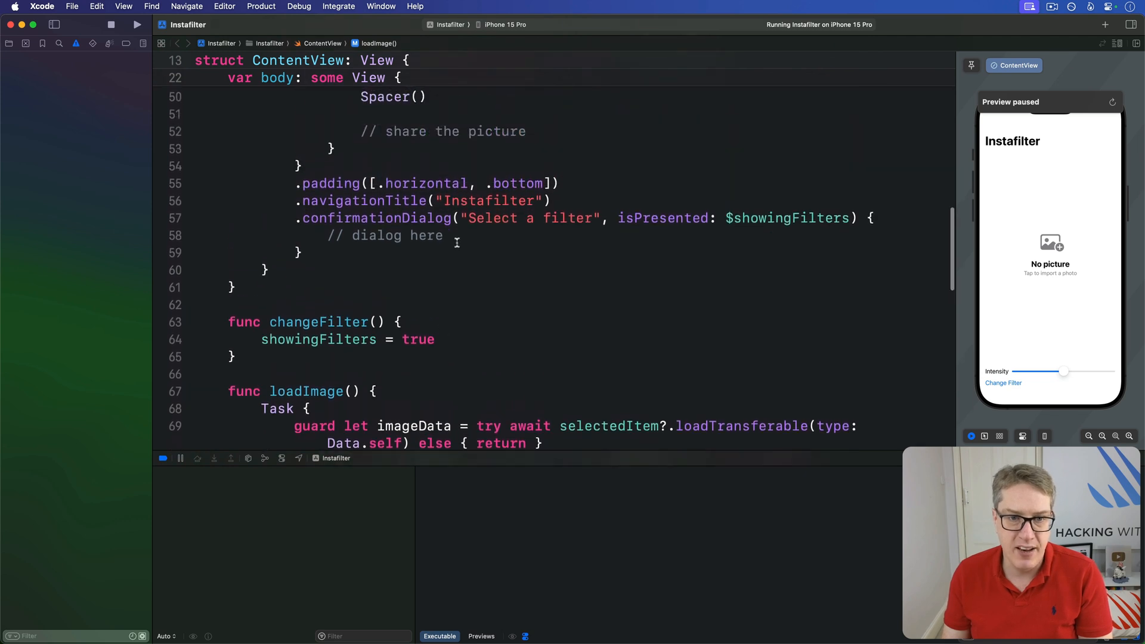
Replace the placeholder with seven Button("Crystallize") { setFilter(CIFilter.crystallize()) } lines.
double_click(376, 236)
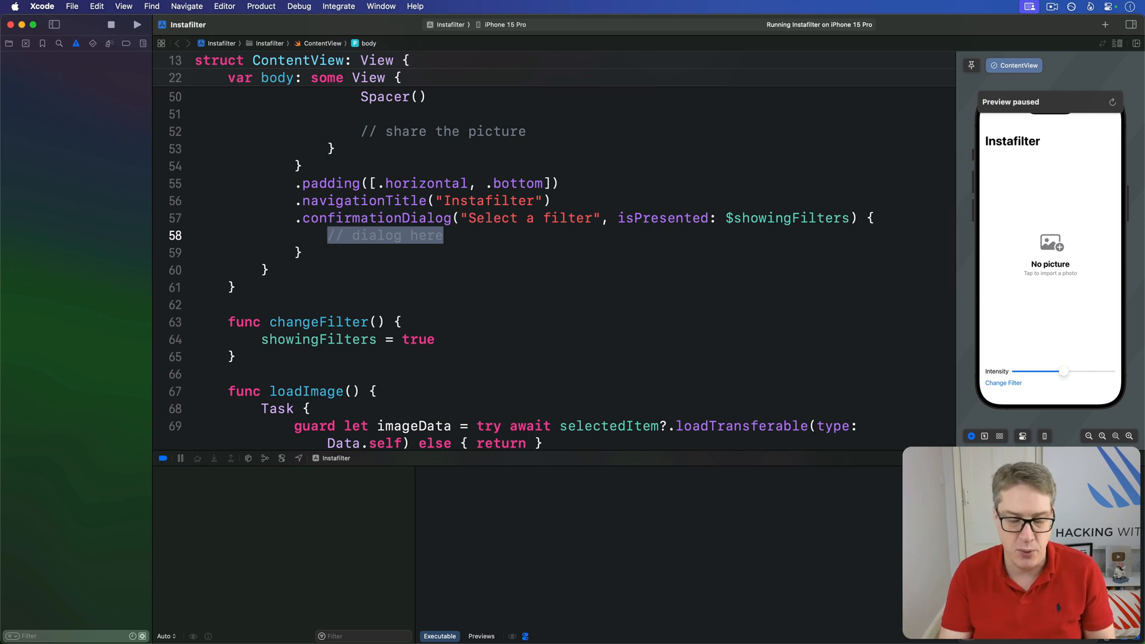
type("Button(\"C")
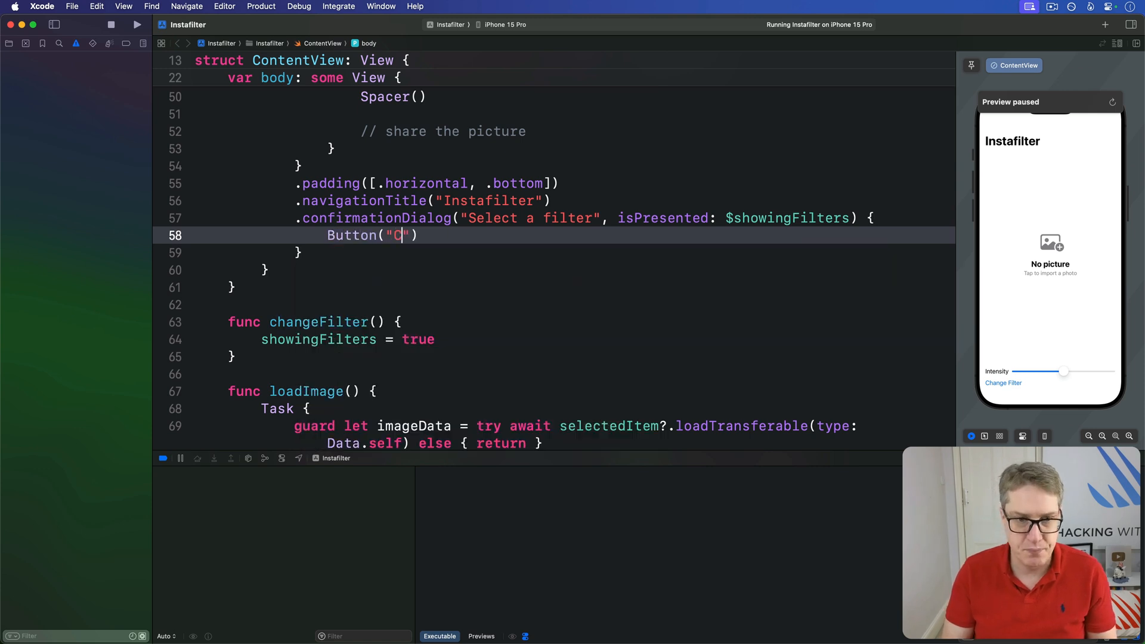
type("rystallize")
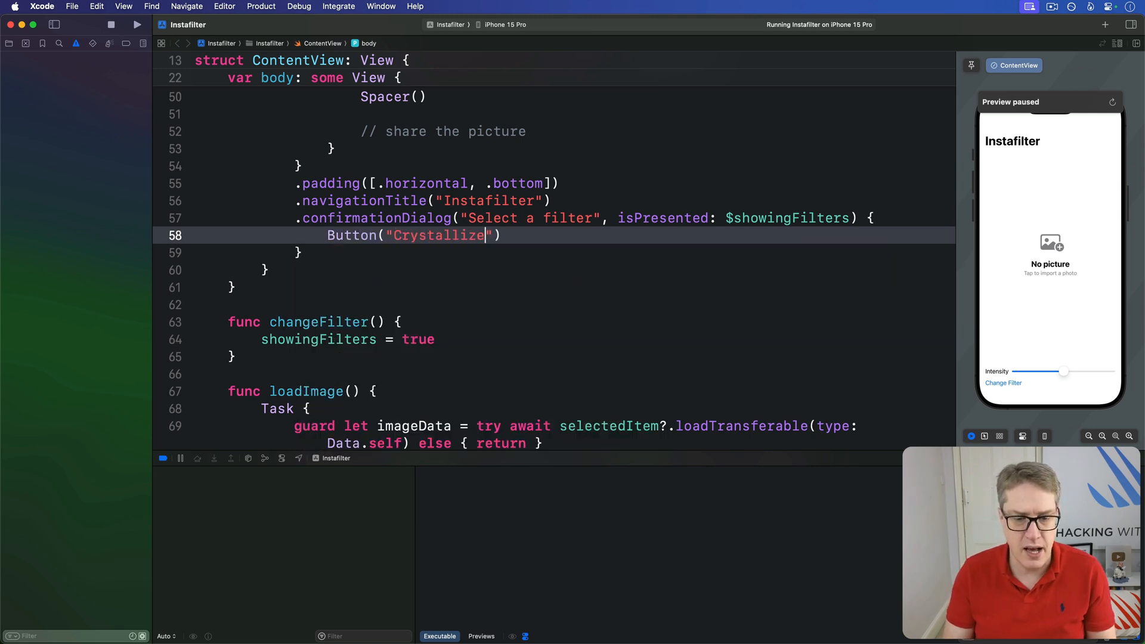
type(") { setFilter(CI)")
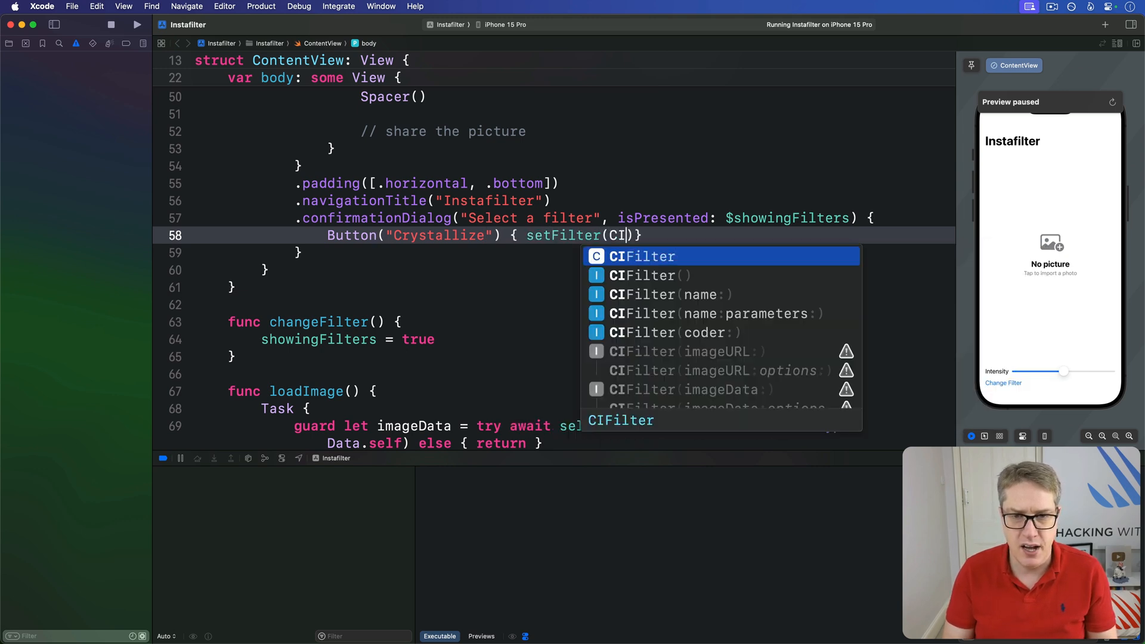
type(".crystallize()")
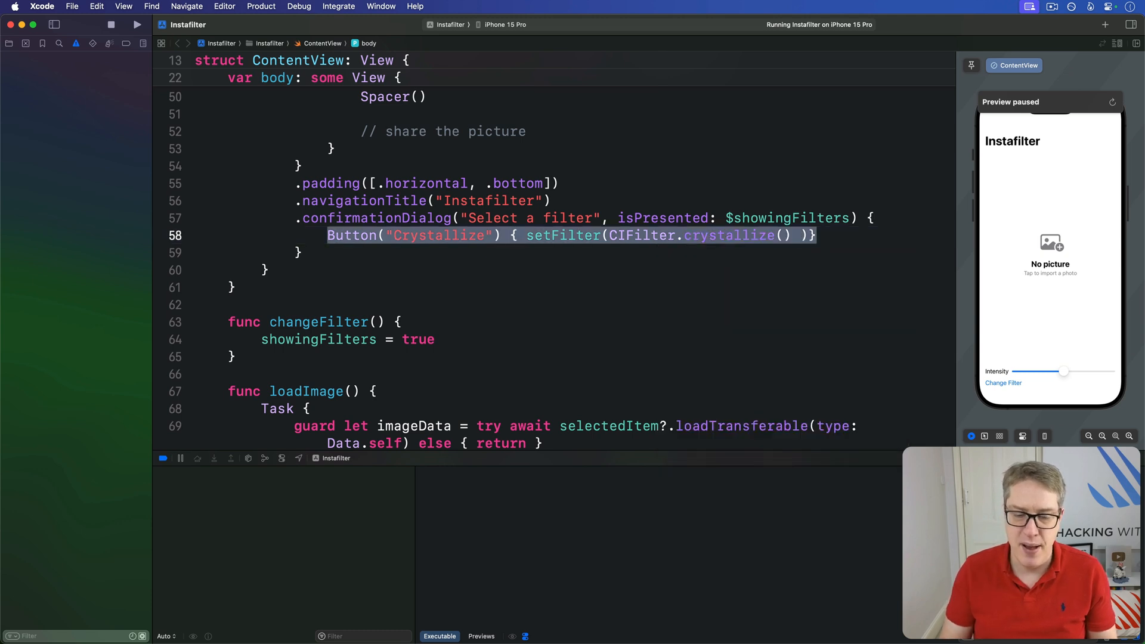
key("return")
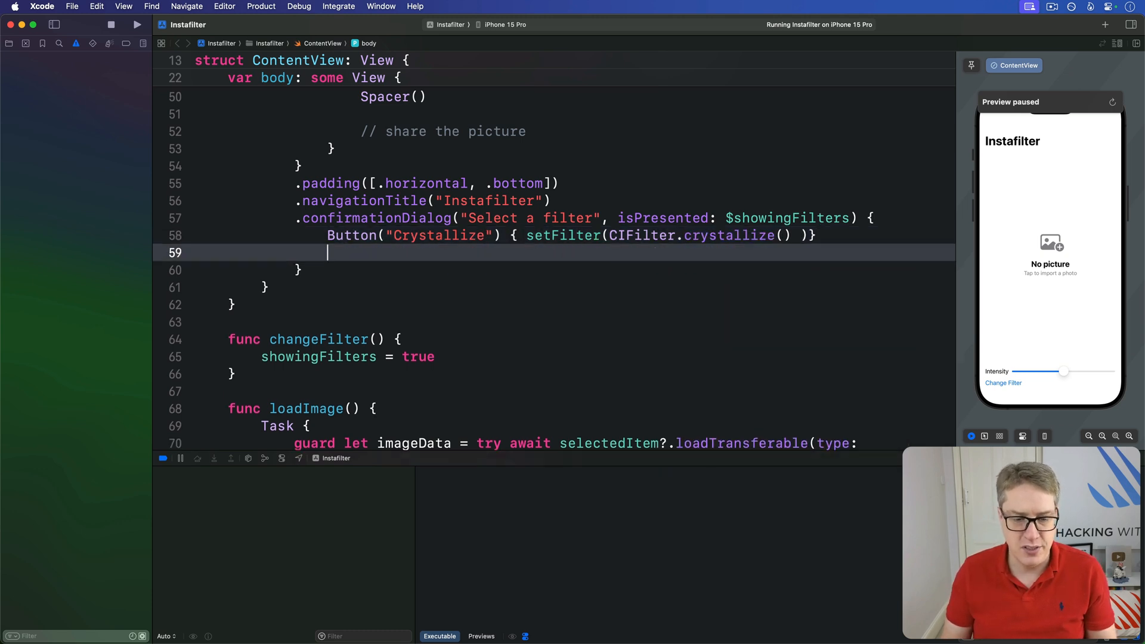
type("Button(\"Crystallize\") { setFilter(CIFilter.crystallize() )}")
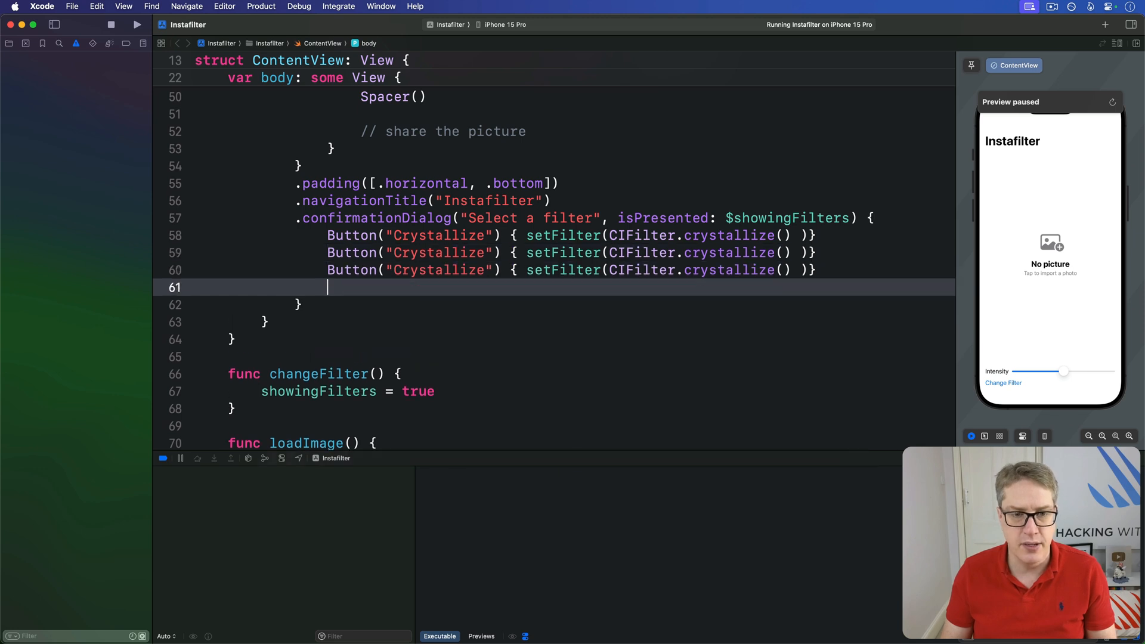
type("Button(\"Crystallize\") { setFilter(CIFilter.crystallize() )}")
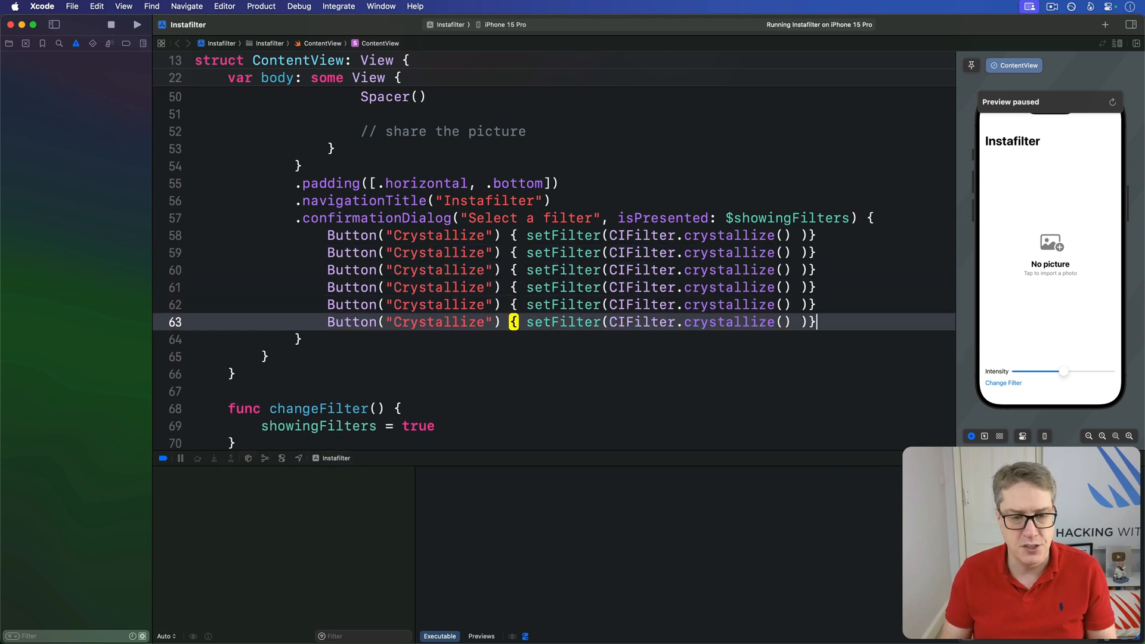
Add Button("Cancel", role: .cancel) { } to the dialog.
type("Button(\"Cancel")
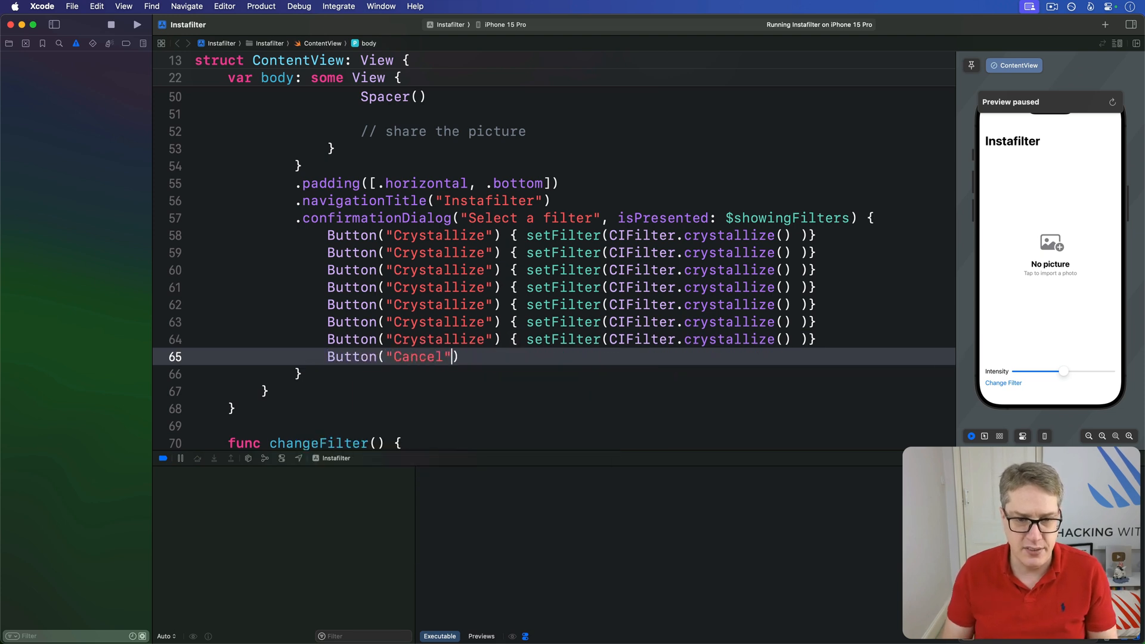
type(", role: .cancel")
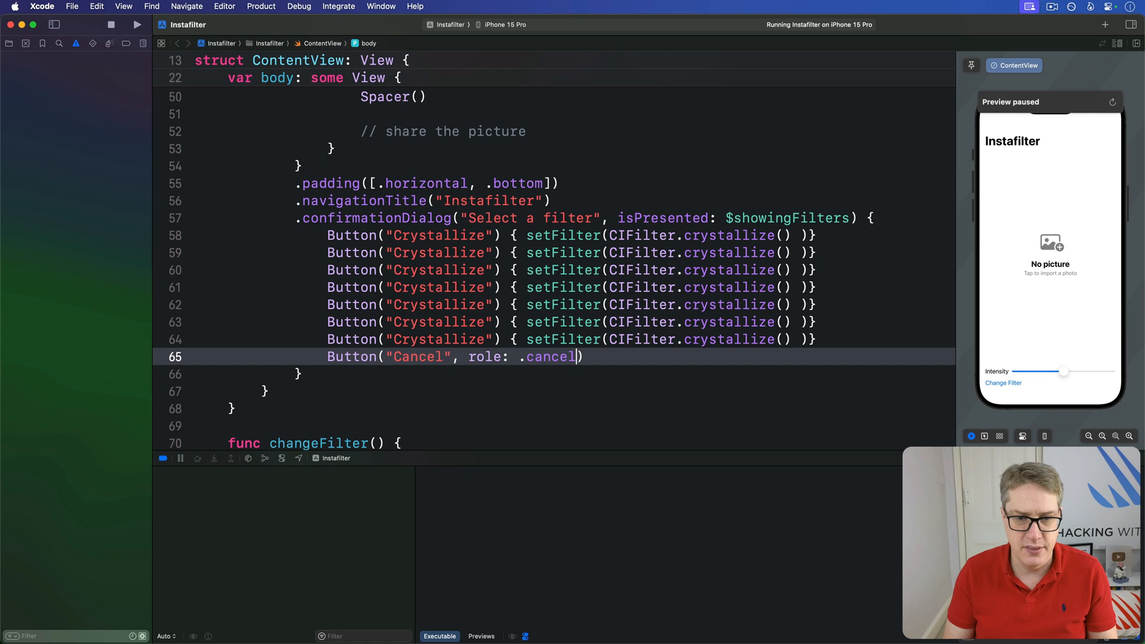
type("{ }")
left_click(571, 269)
type("G")
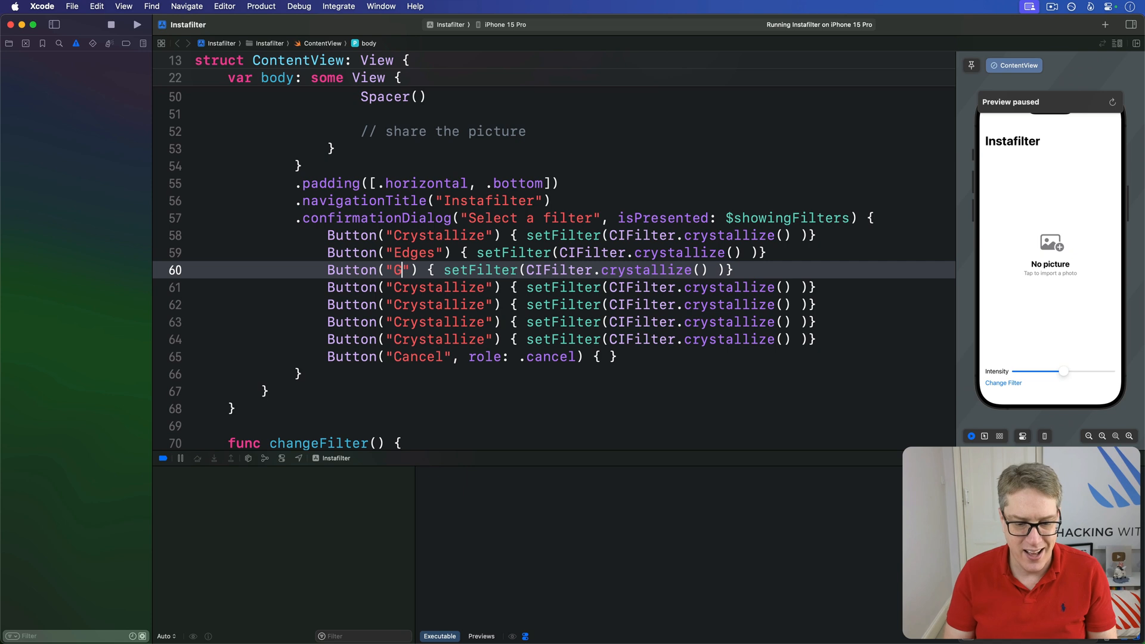
Relabel the buttons Gaussian Blur, Pixellate, Sepia Tone, Unsharp Mask and Vignette.
type("aussian Blur")
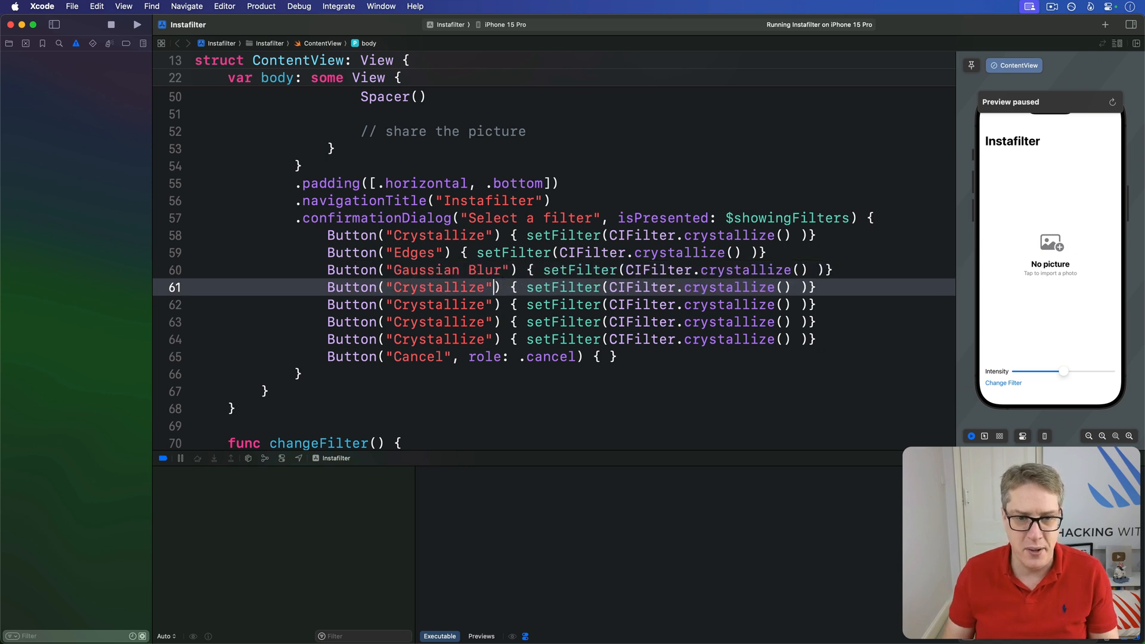
type("Pixellat")
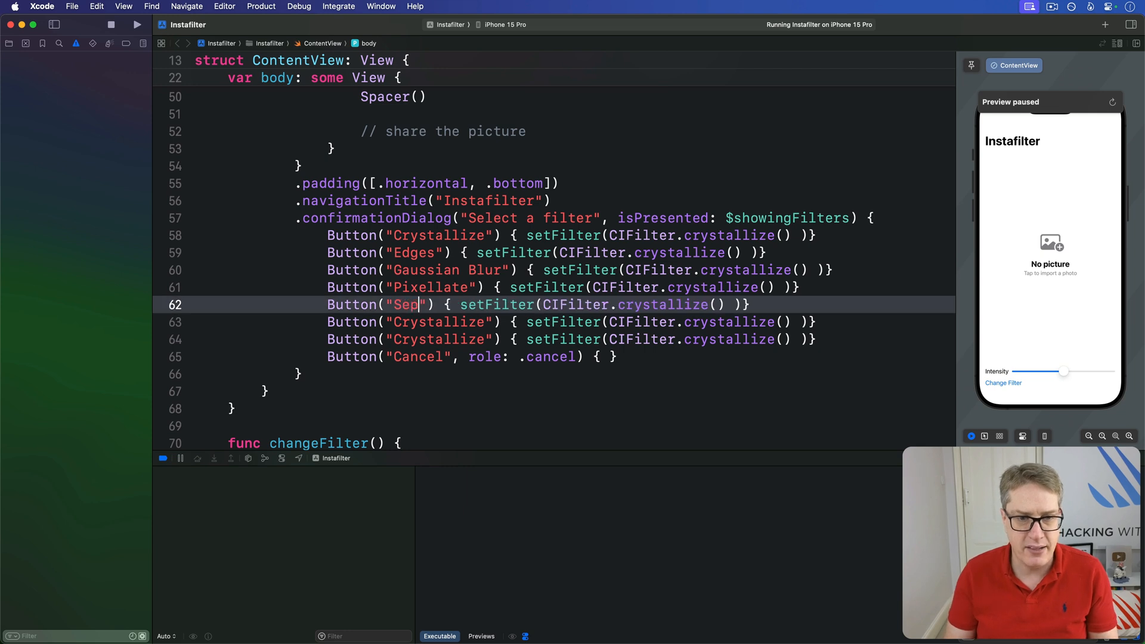
type("ia Tone")
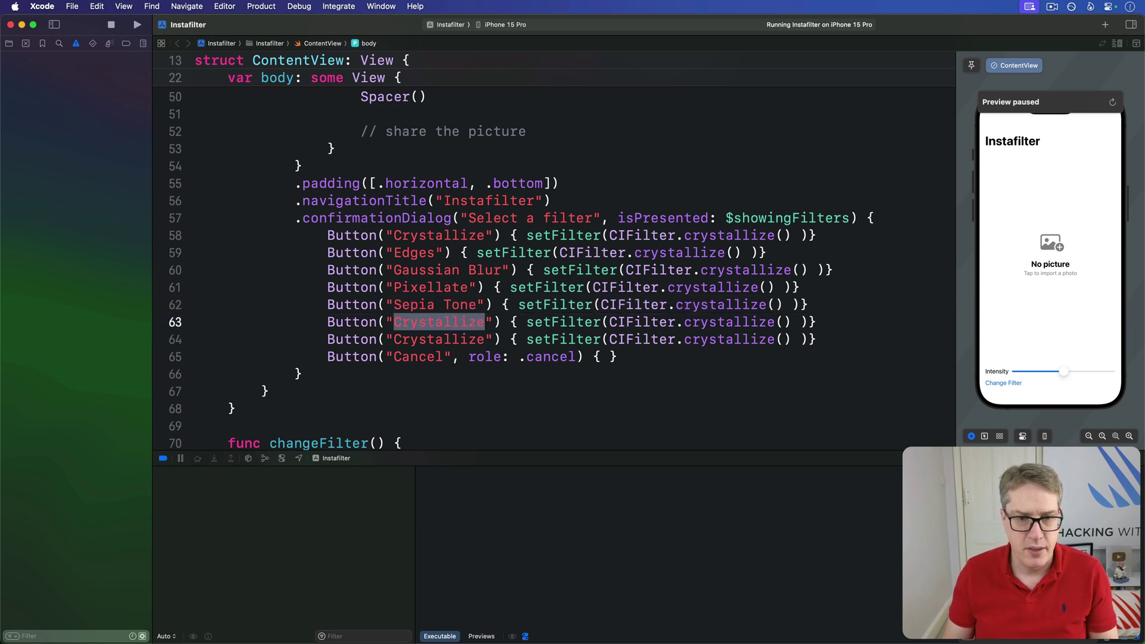
type("Unsharp Mas")
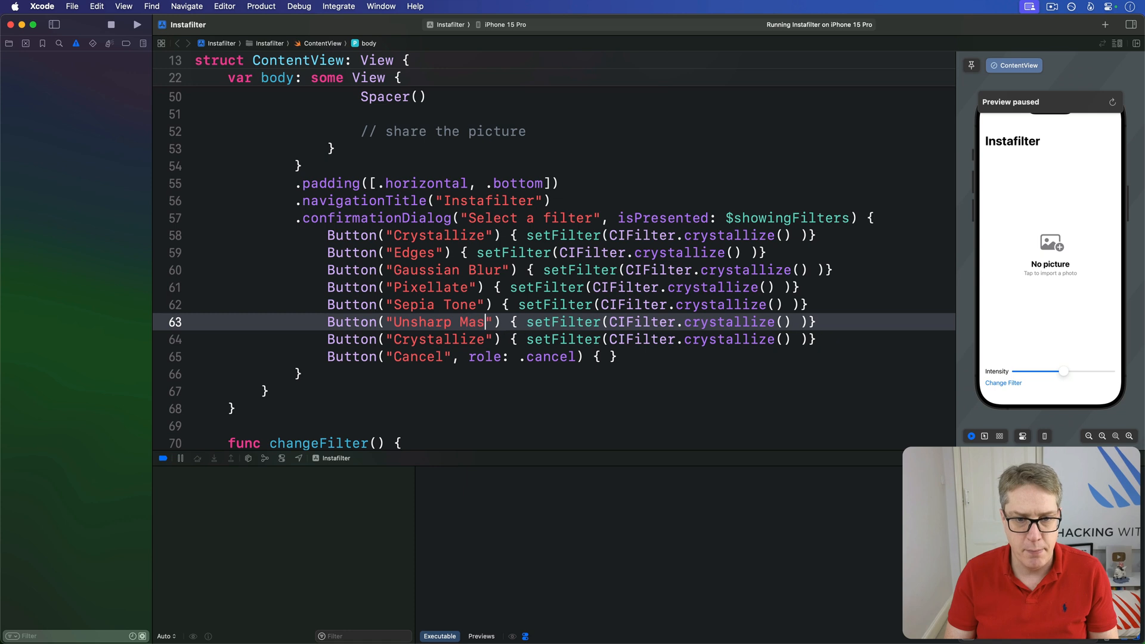
type("Vignette")
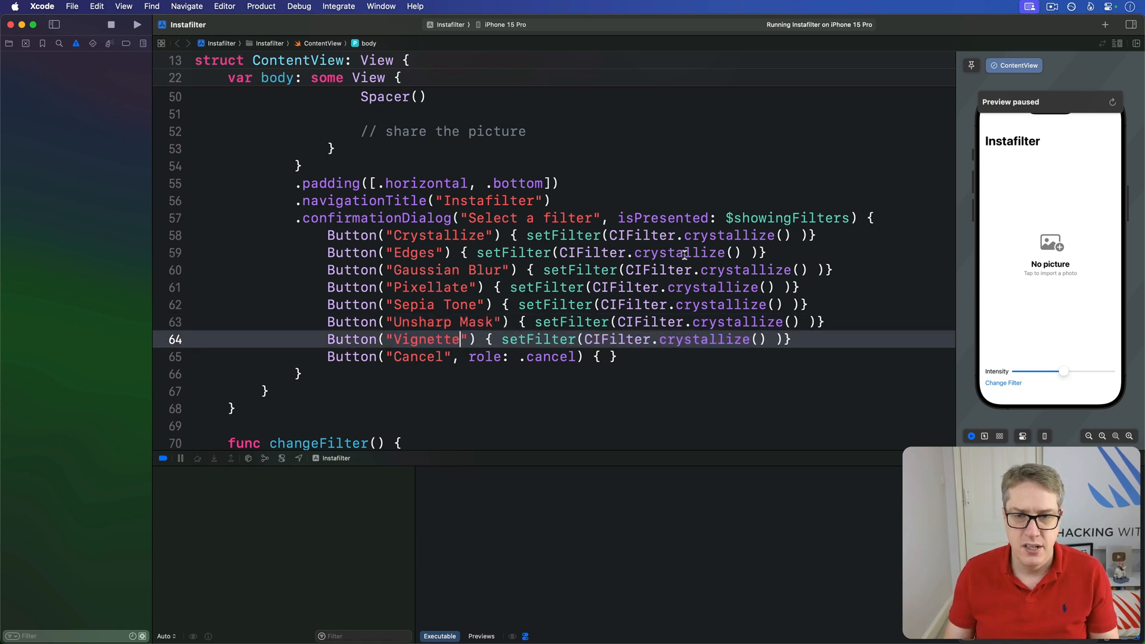
Change the filter calls to edges, gaussianBlur, pixellate, sepiaTone, unsharpMask and vignette.
double_click(680, 253)
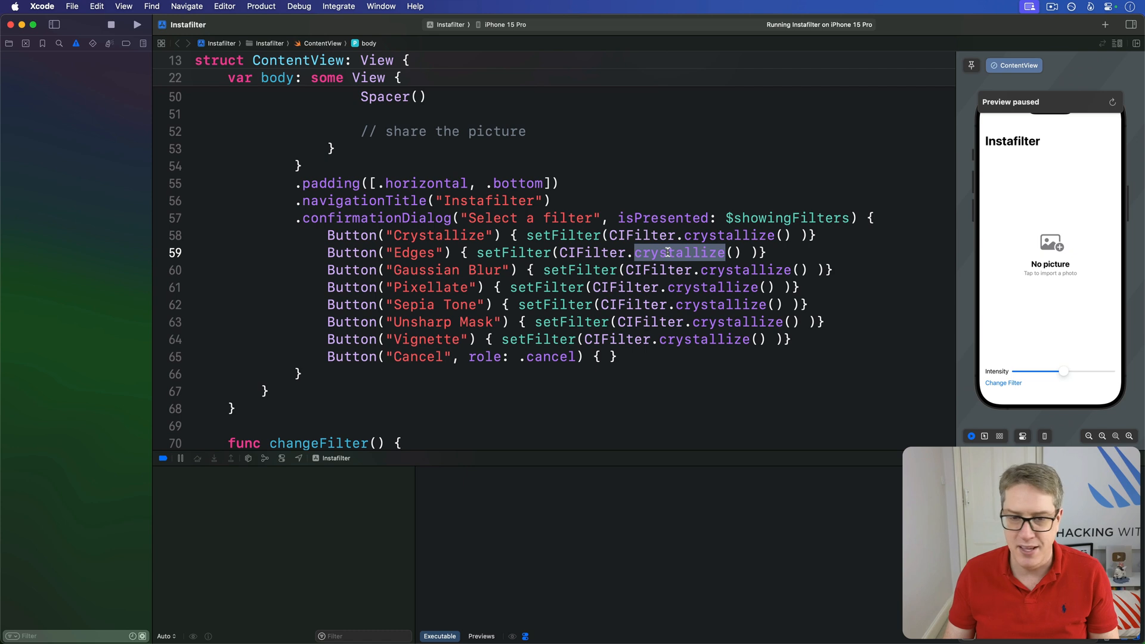
type("edge")
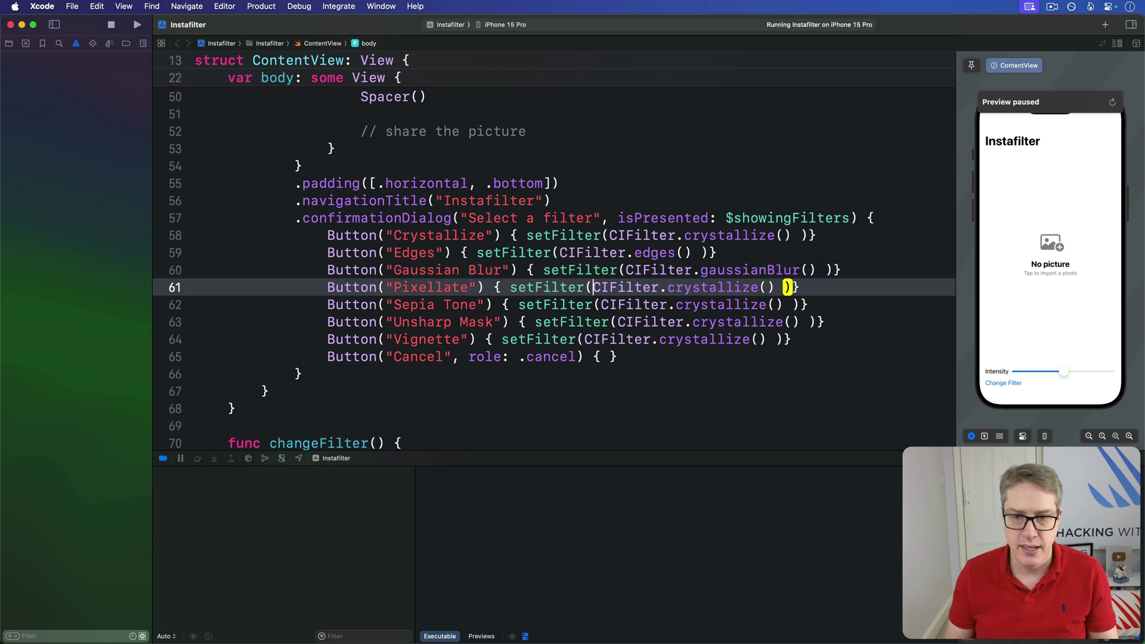
type("p")
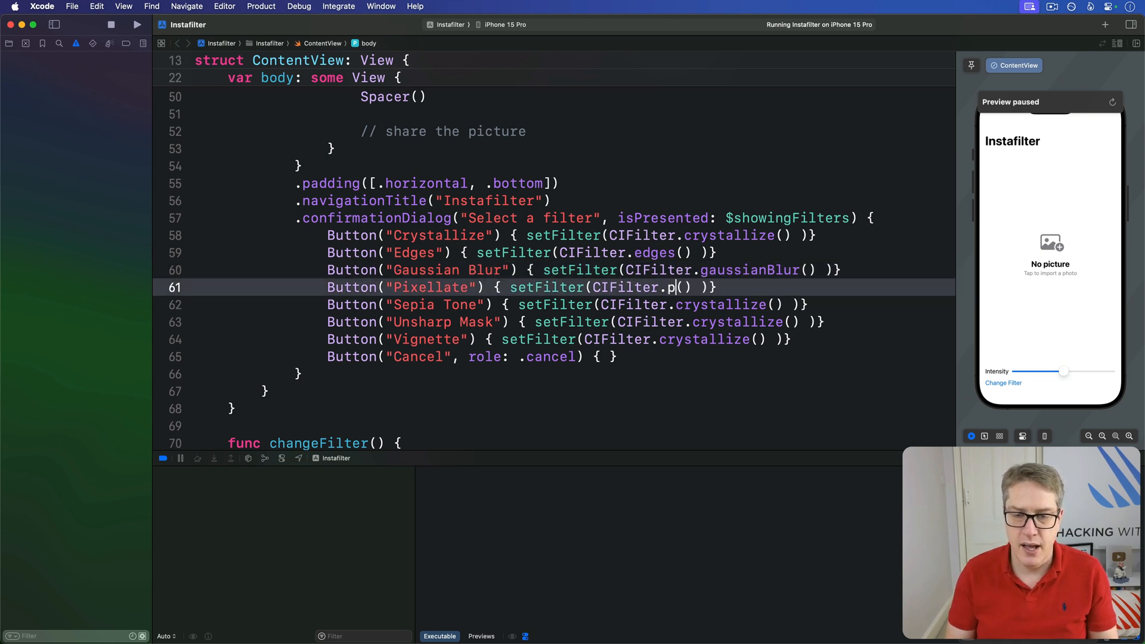
type("s")
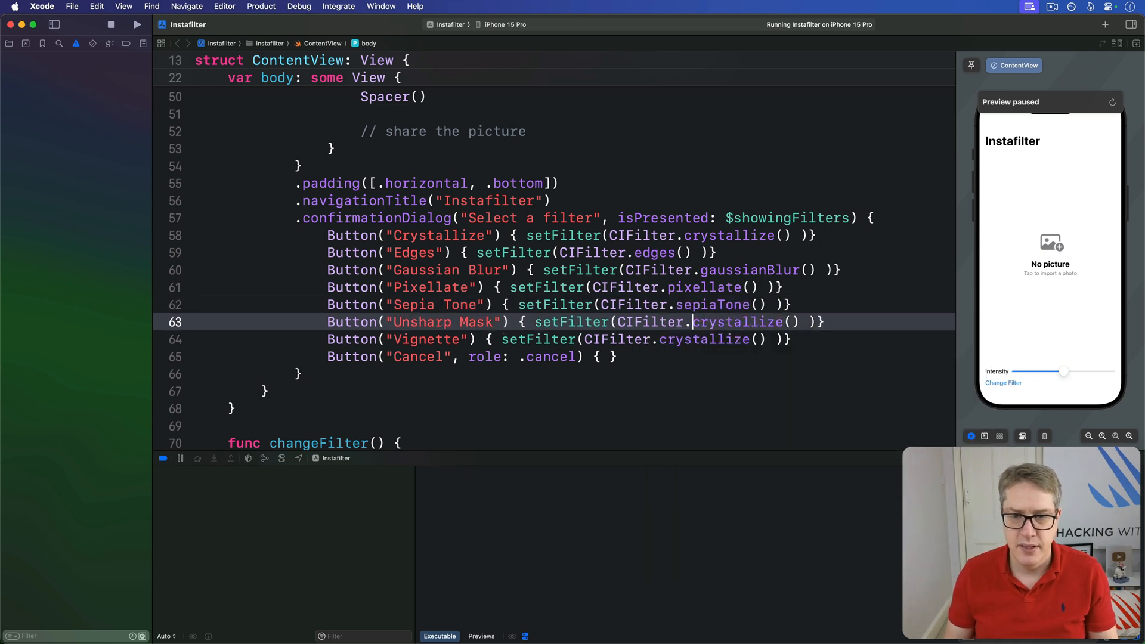
type("unsharpMask")
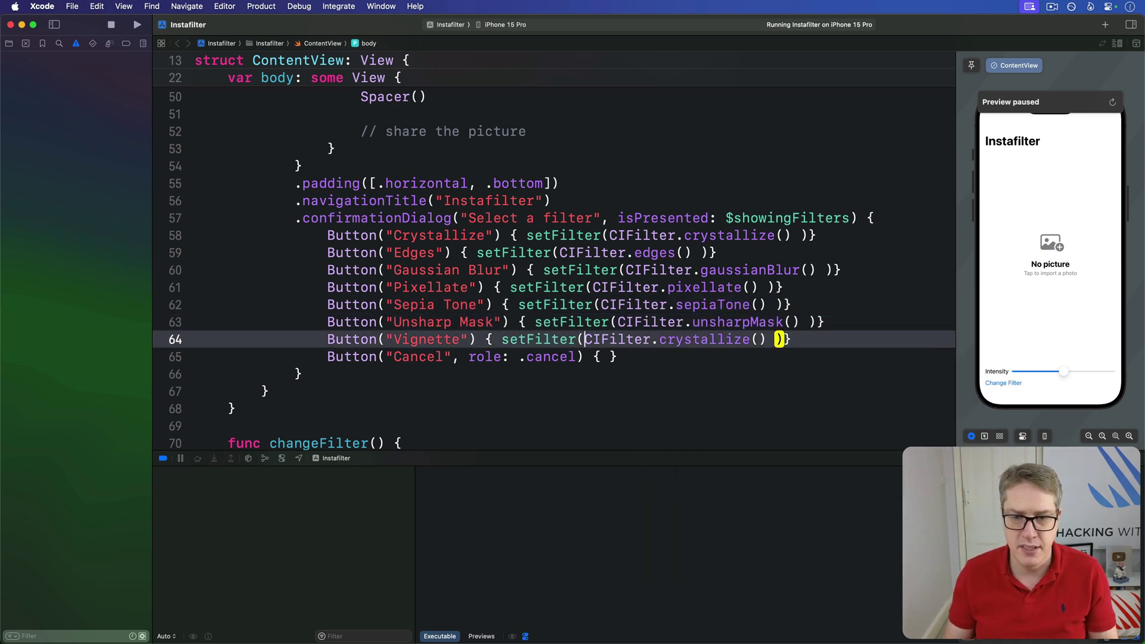
type("vignett")
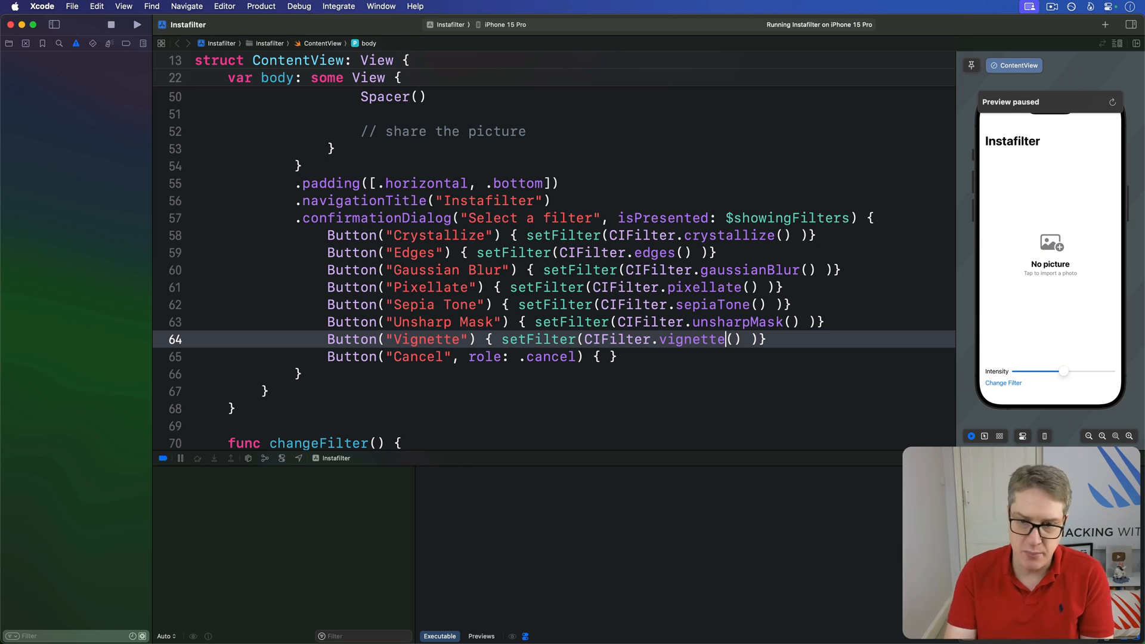
double_click(691, 339)
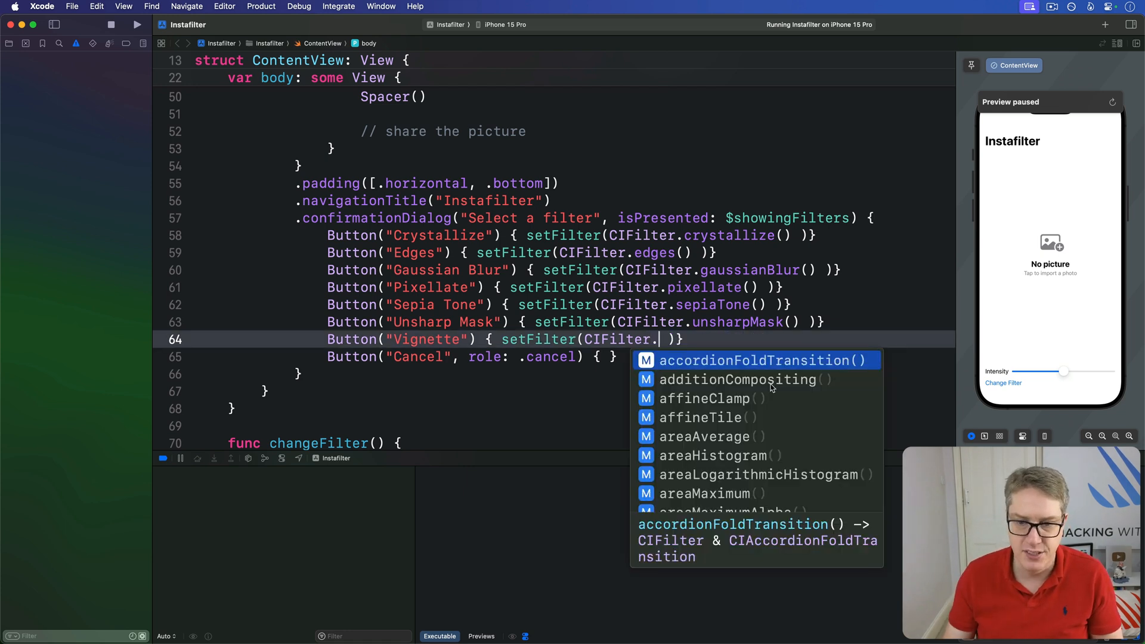
scroll("down", 3)
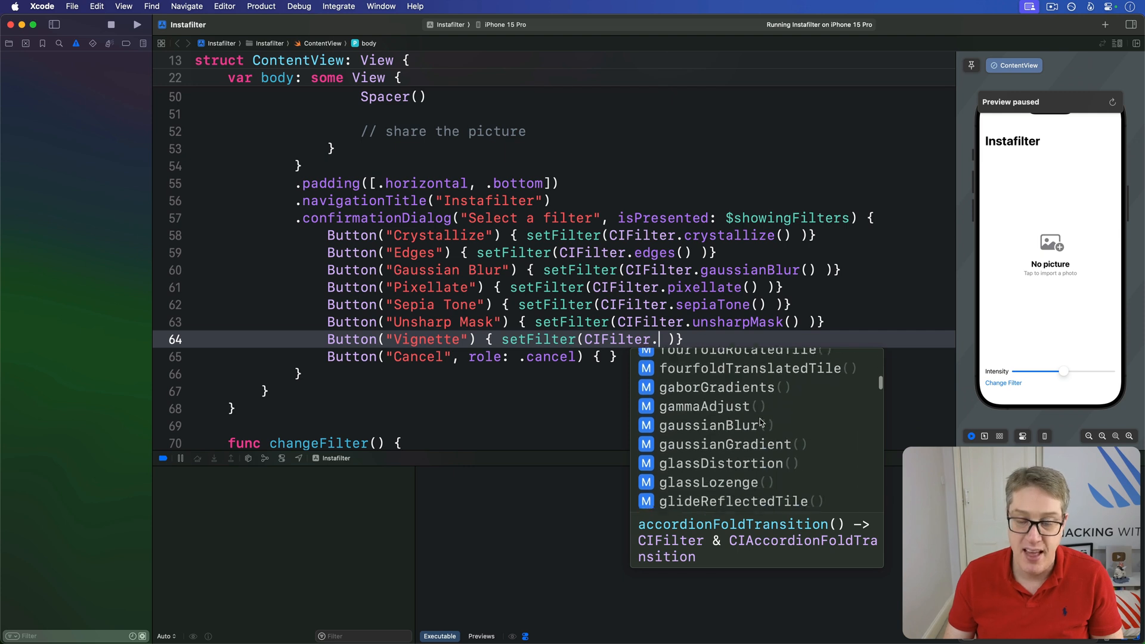
scroll("down", 3)
type("vignette()")
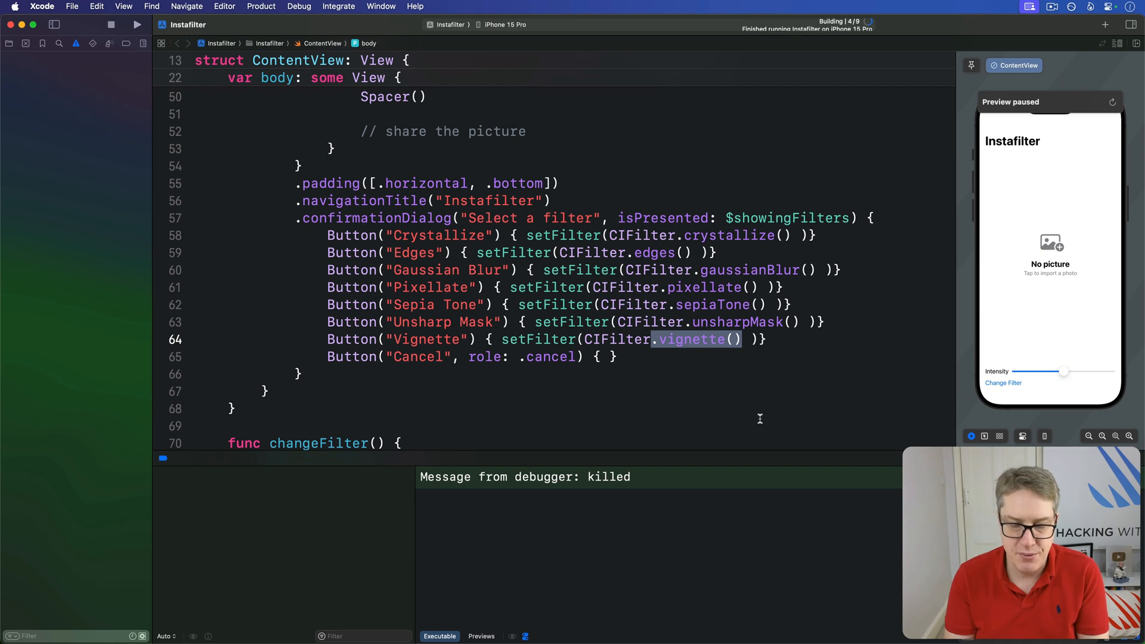
In Simulator, import the waterfall photo, pick a filter and adjust intensity.
left_click(137, 24)
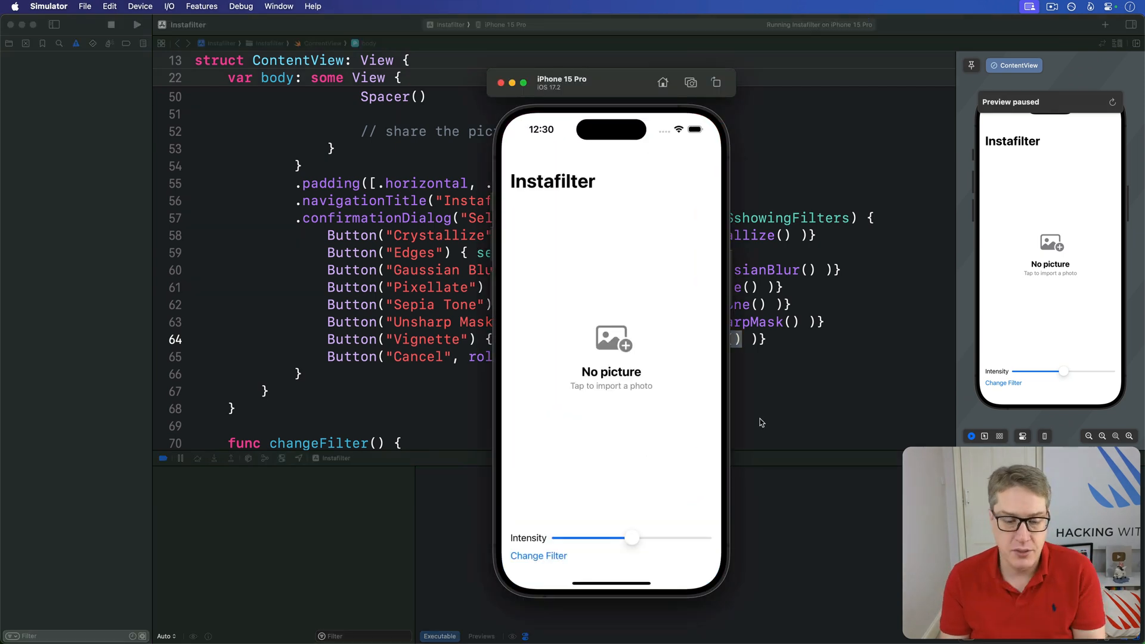
left_click(612, 351)
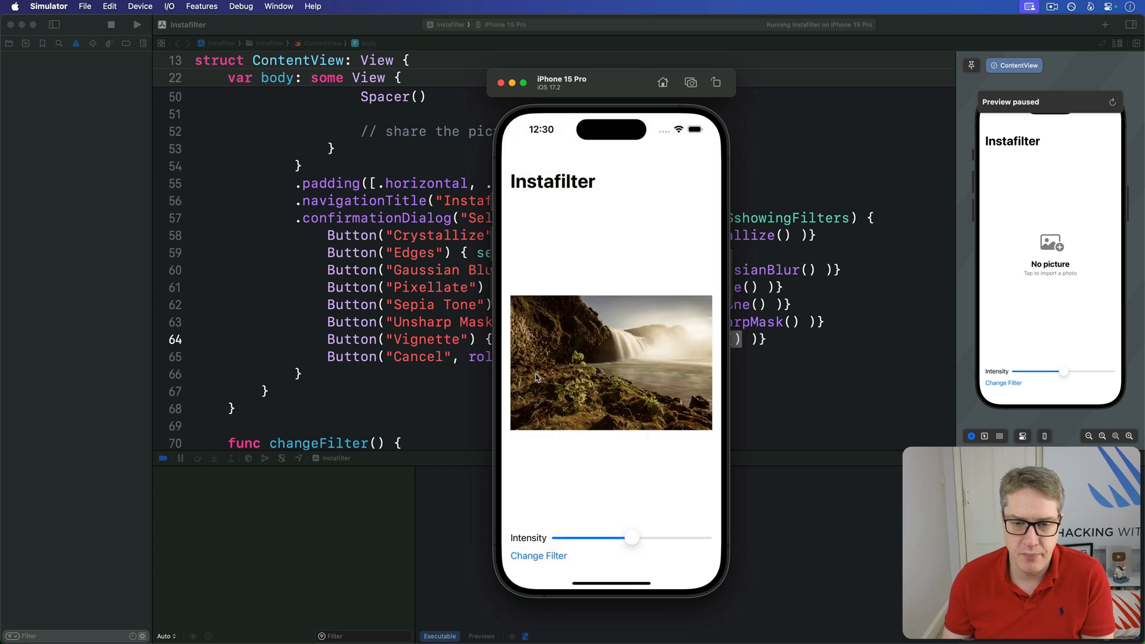
mouse_move(645, 544)
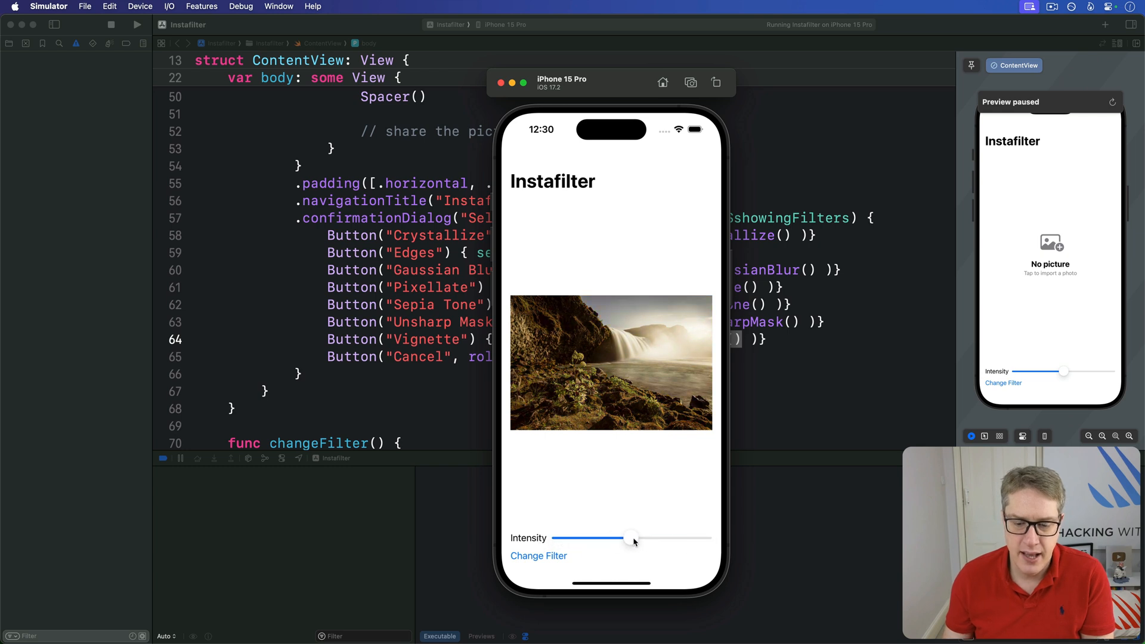
left_click(538, 556)
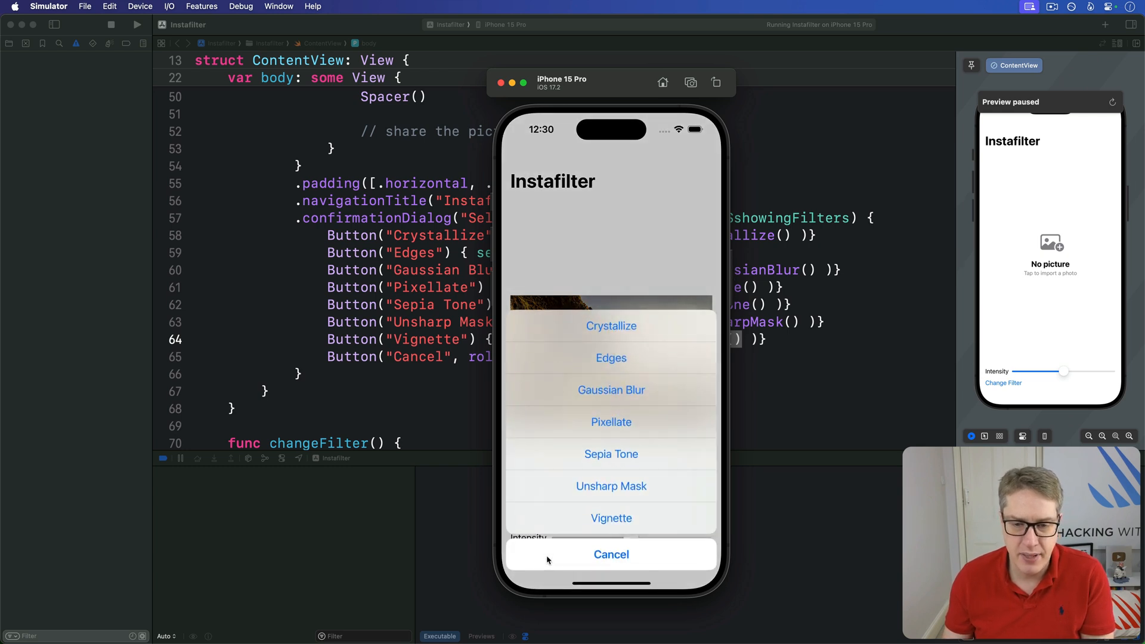
left_click(611, 554)
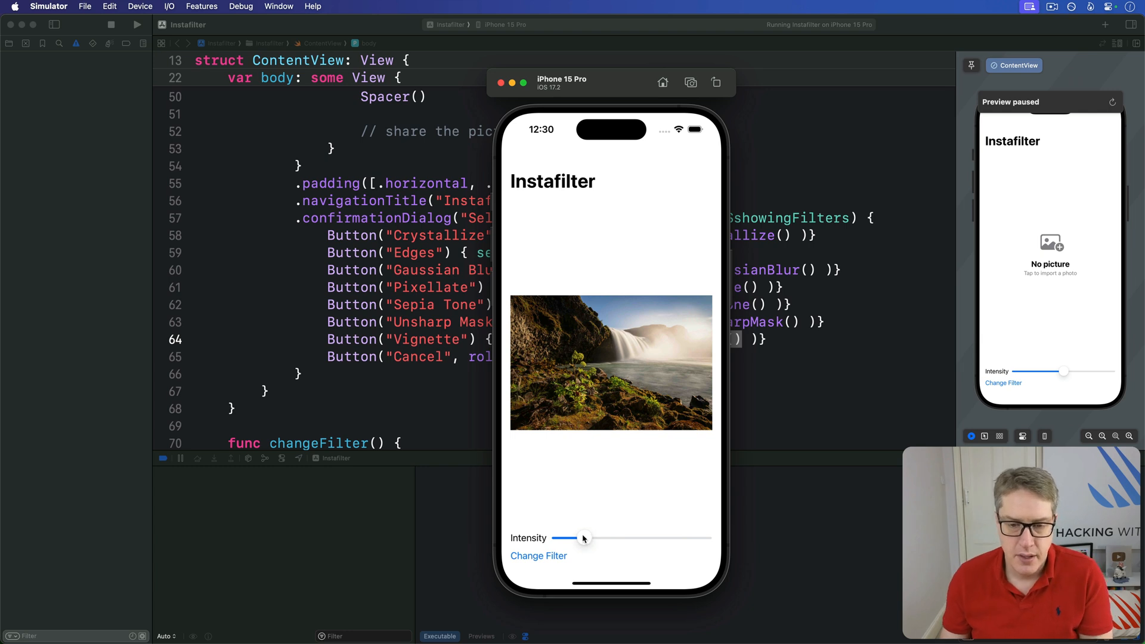
left_click(538, 556)
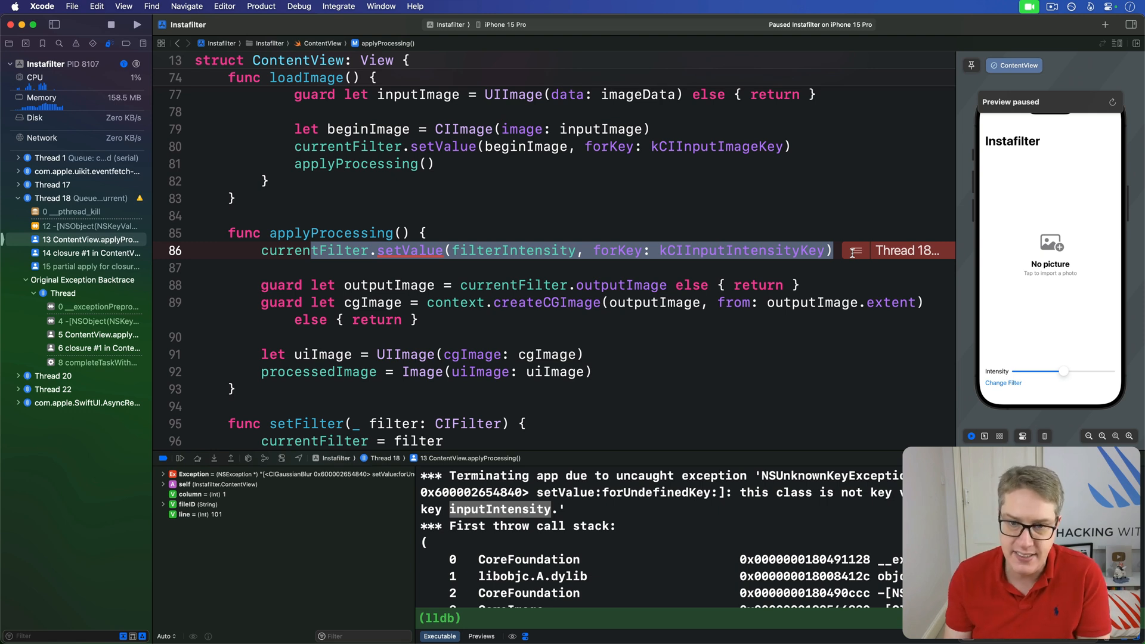
Select the crashing intensity setValue line 86 in applyProcessing for removal.
double_click(741, 250)
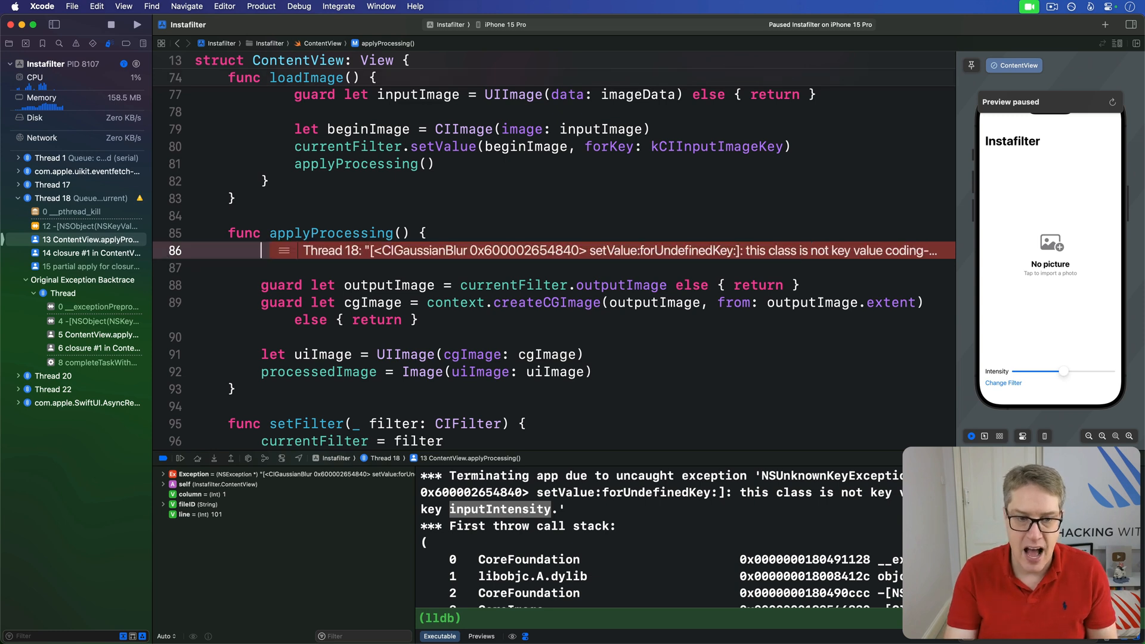
Add let inputKeys = currentFilter.inputKeys with guarded setValue calls: intensity, radius ×200, scale ×10.
type("let inputK")
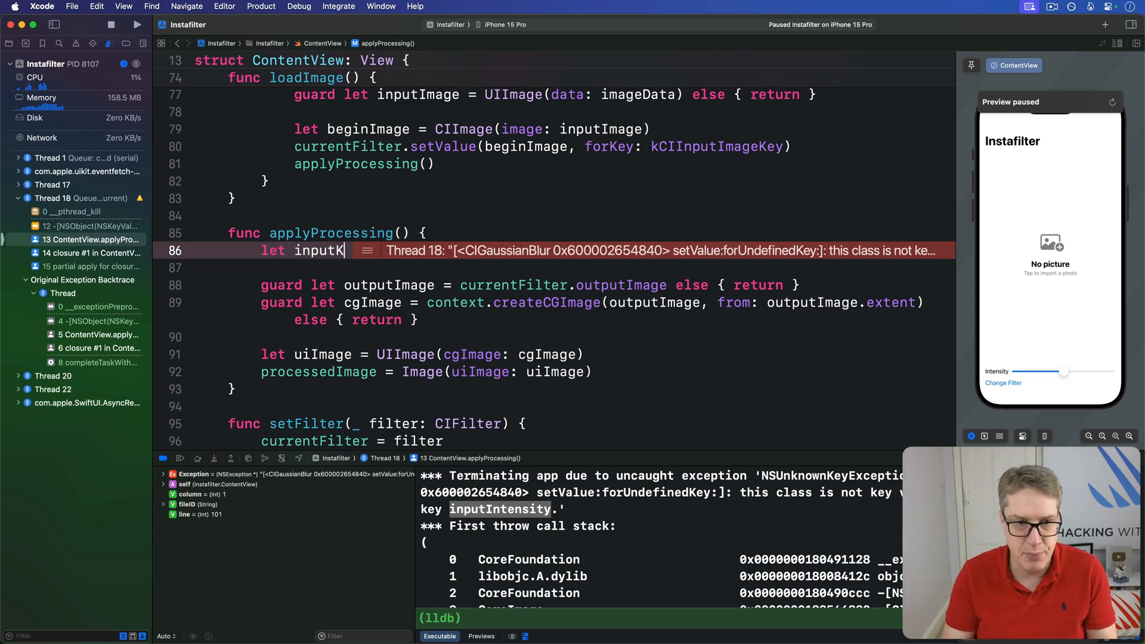
type("eys = currentFilter.inputKeys")
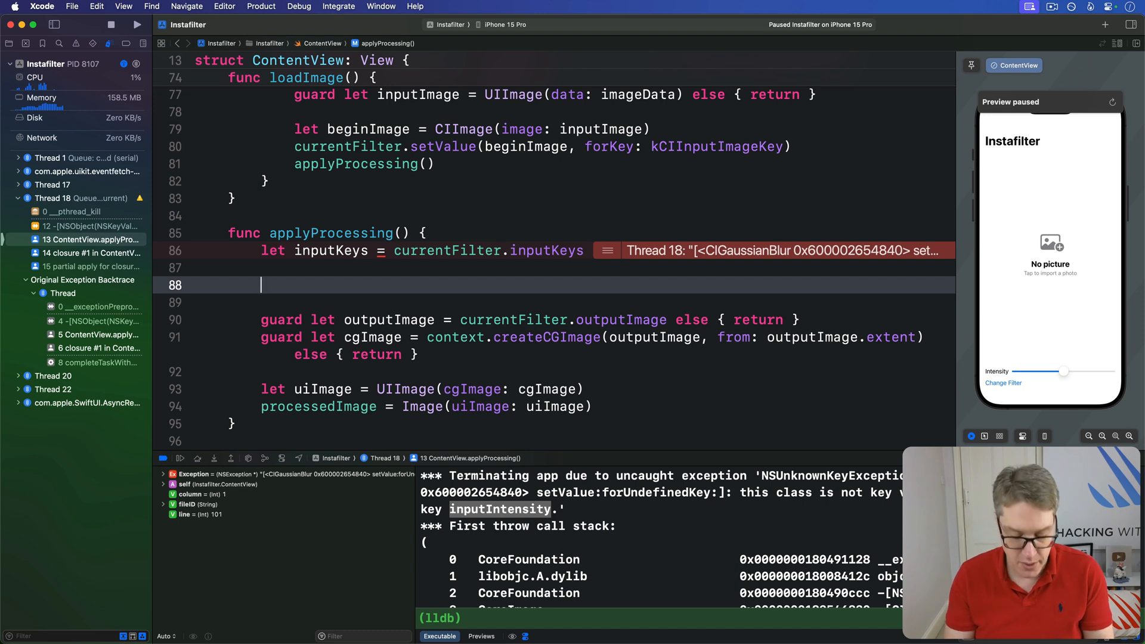
type("if inputKeys.contains(k")
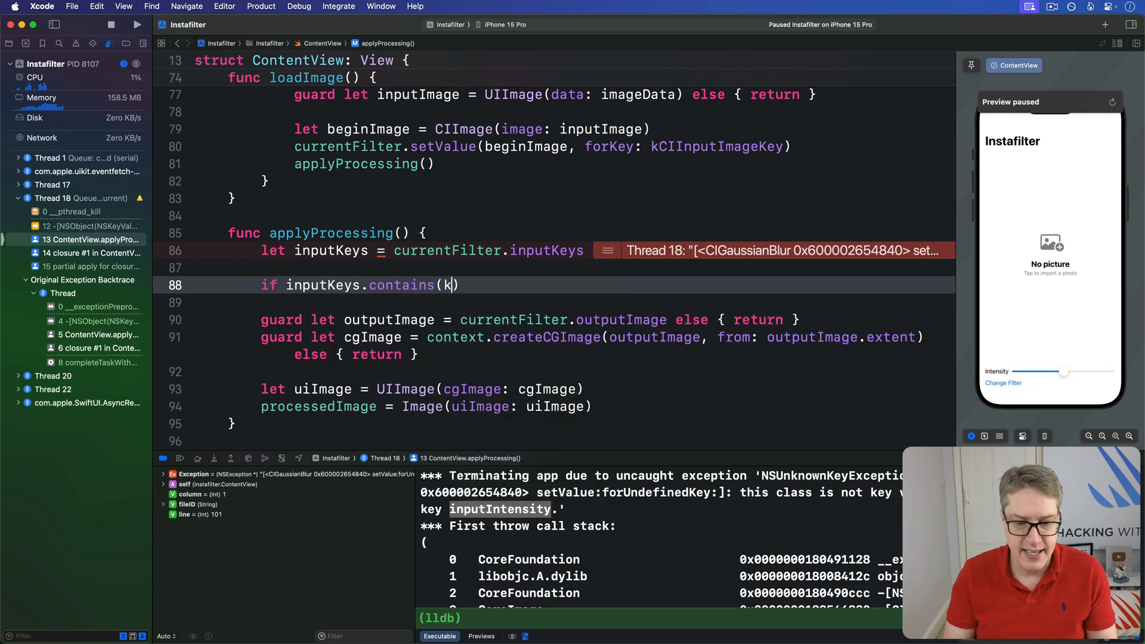
type("CIInputIntensityKey")
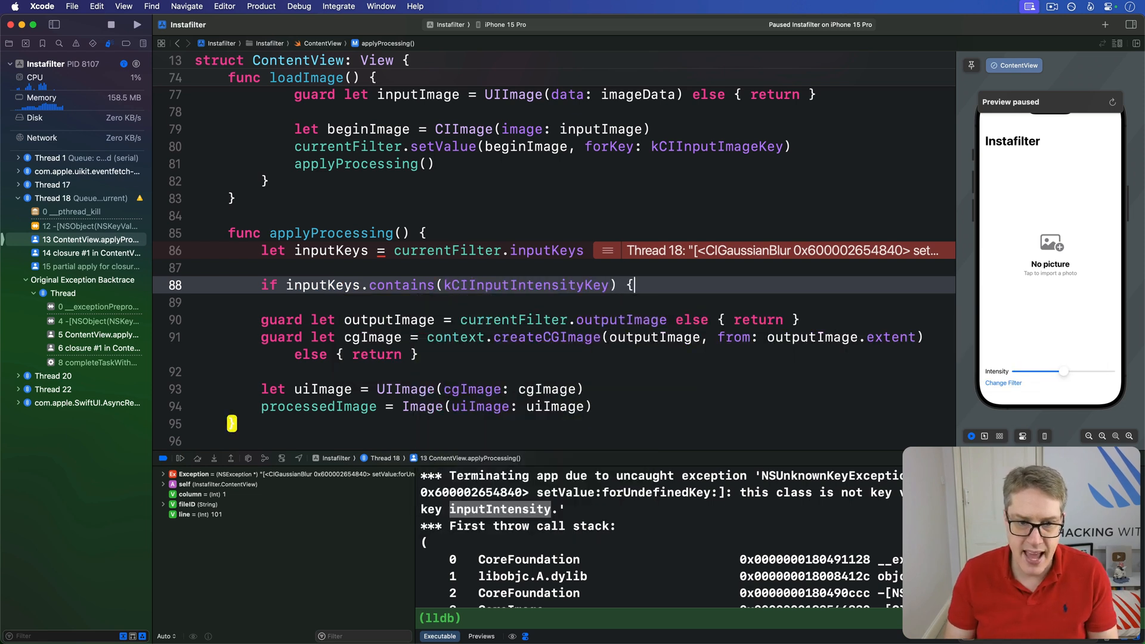
type("currentFilter.setValue(filterIntensity, forKey: K)}")
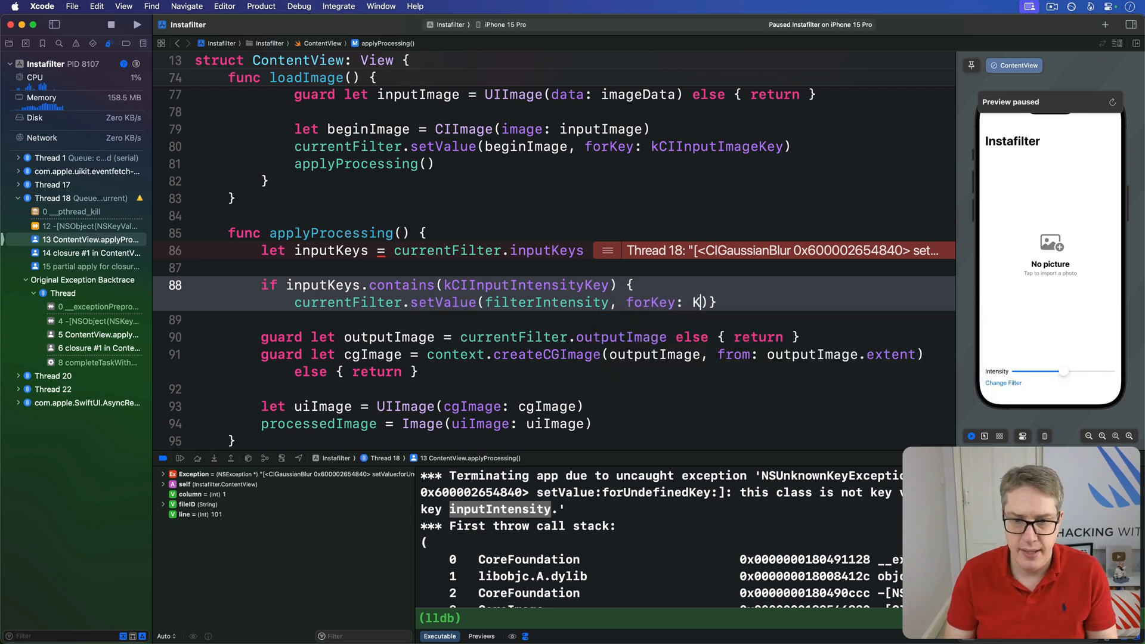
type("CIInputIntensityKey")
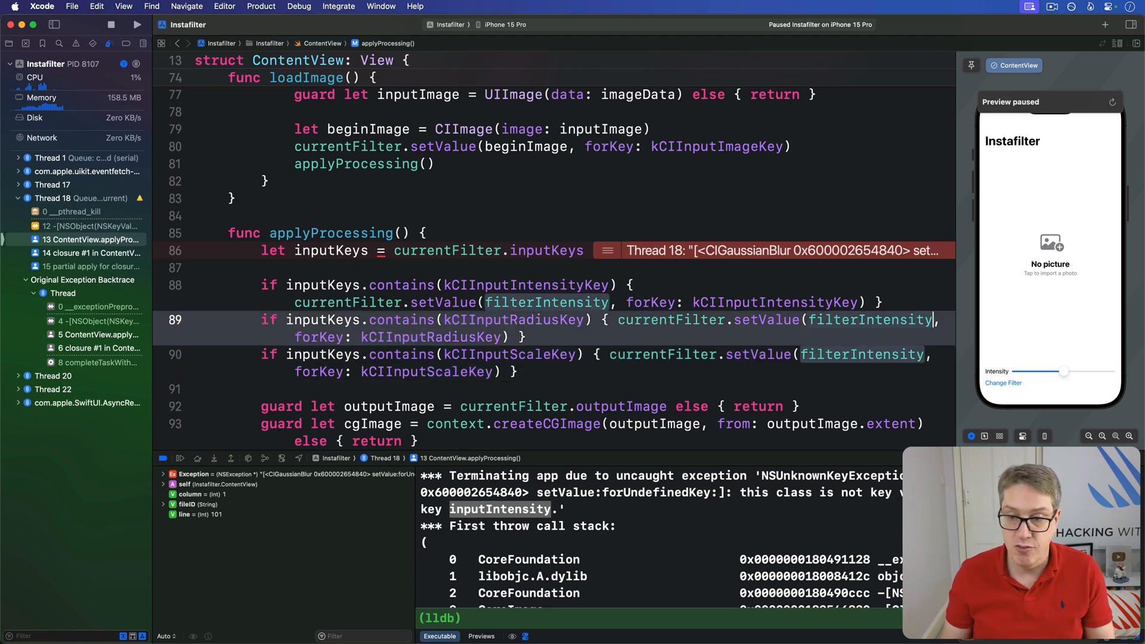
type("* 2")
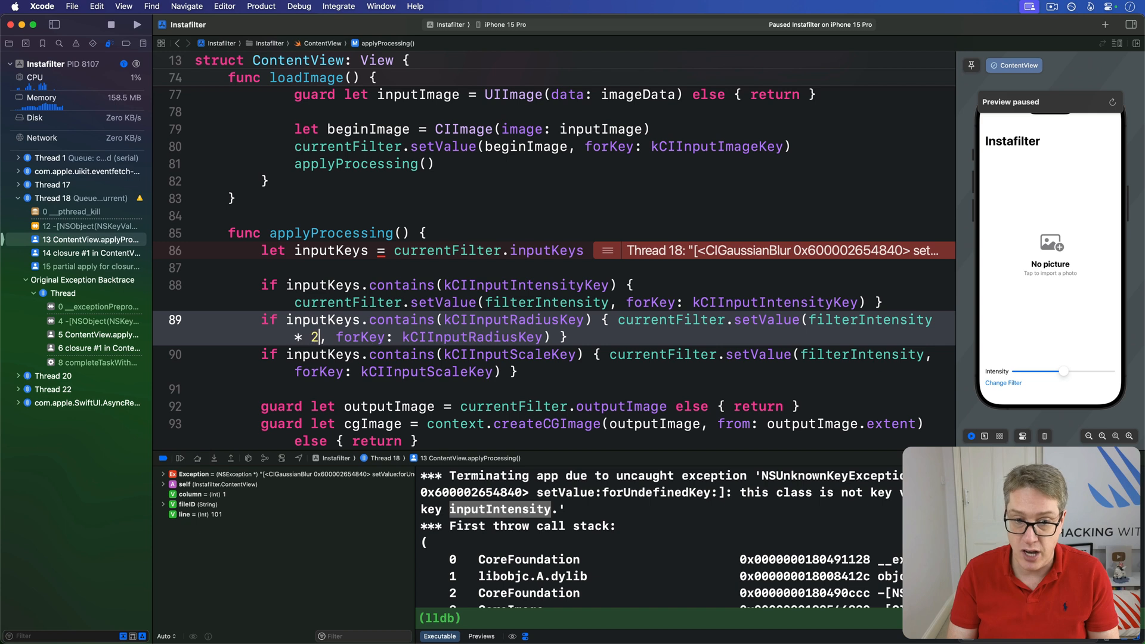
type("00")
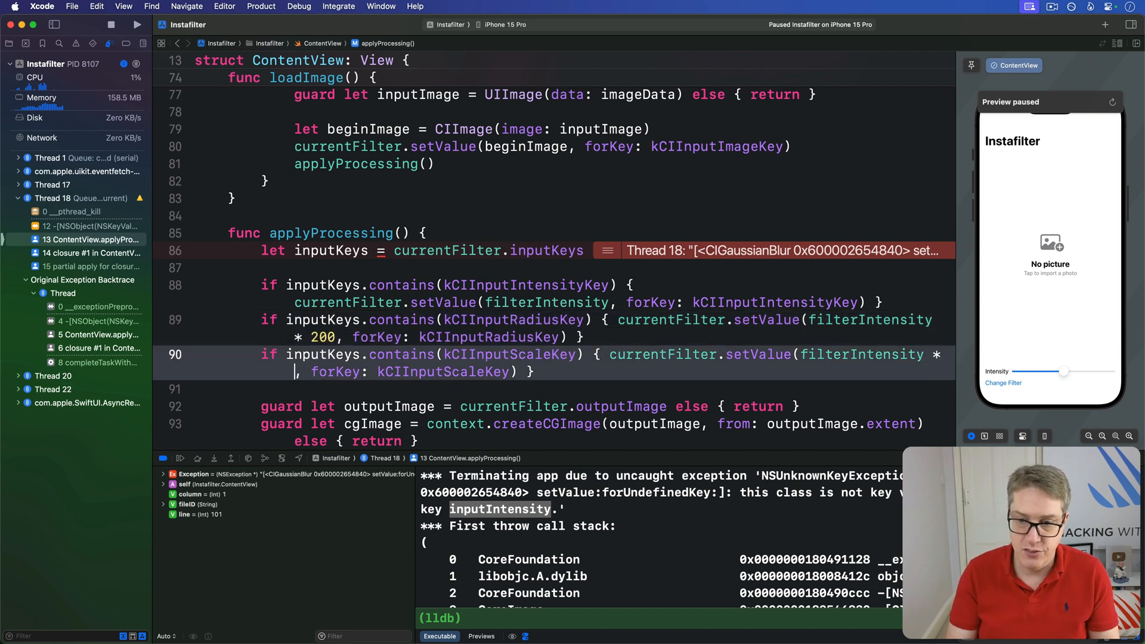
type("10")
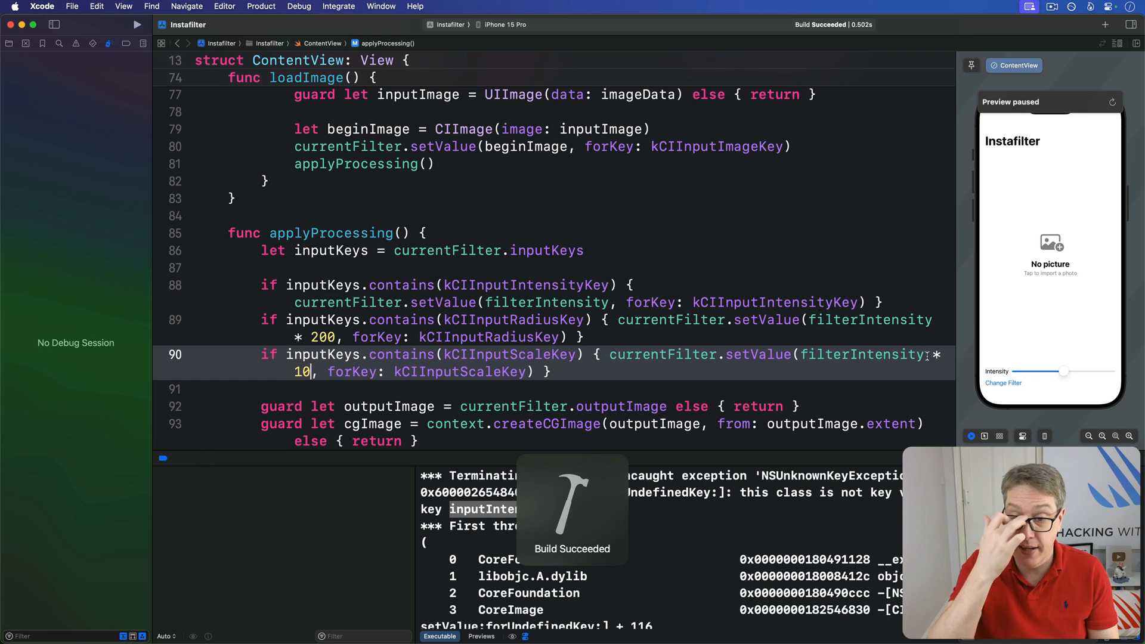
Import a photo into the relaunched Instafilter, confirm it blurs without crashing, and reopen the filter list.
left_click(137, 23)
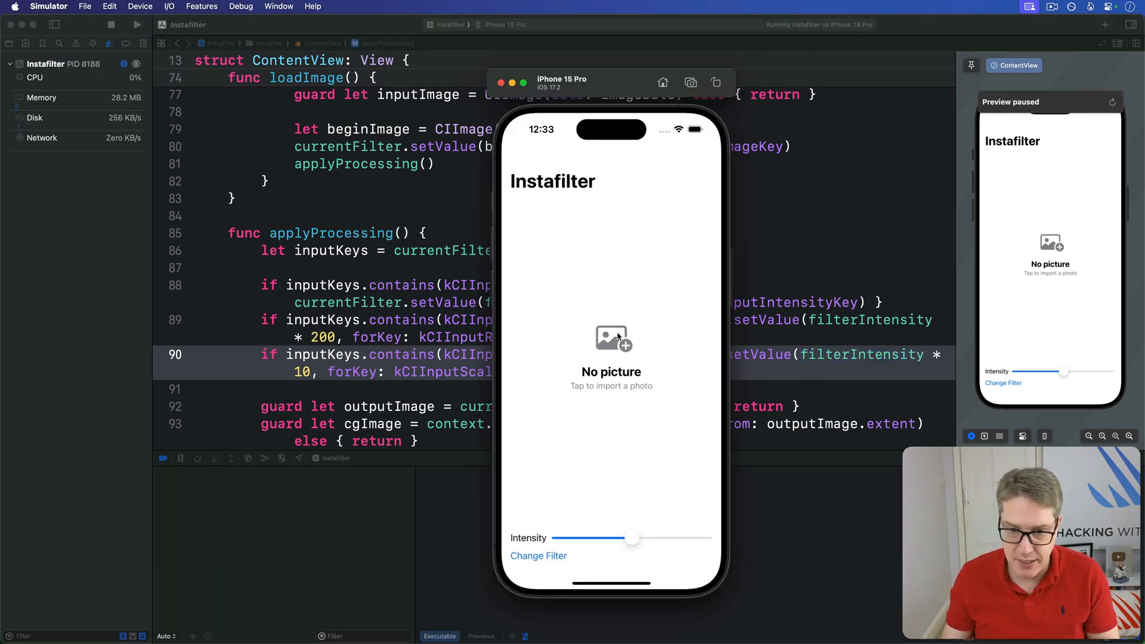
left_click(612, 344)
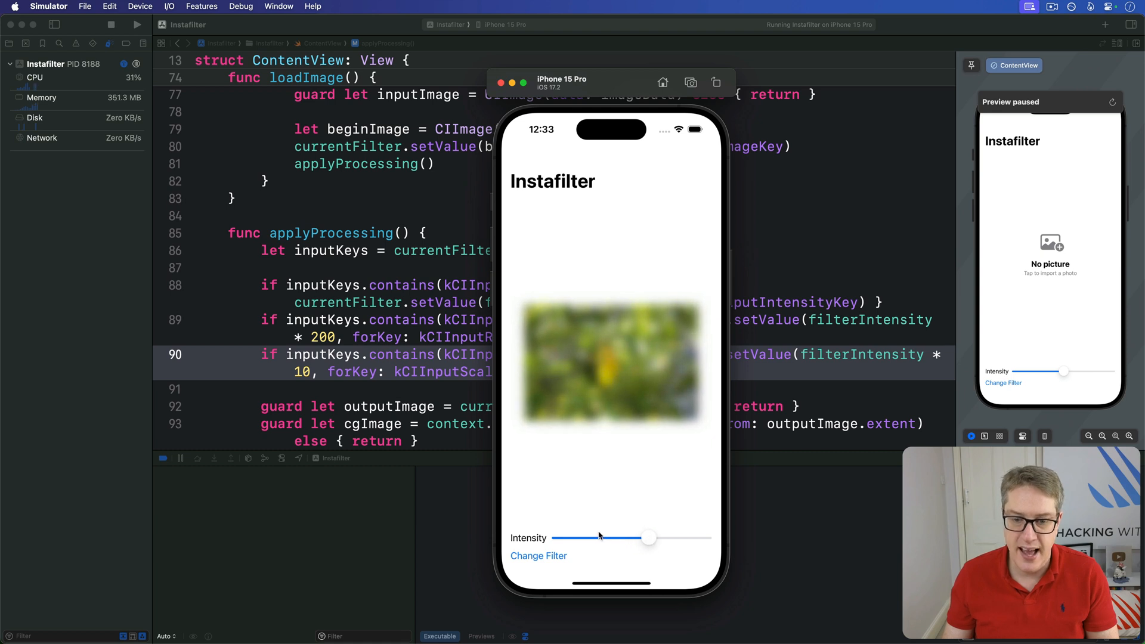
left_click(538, 556)
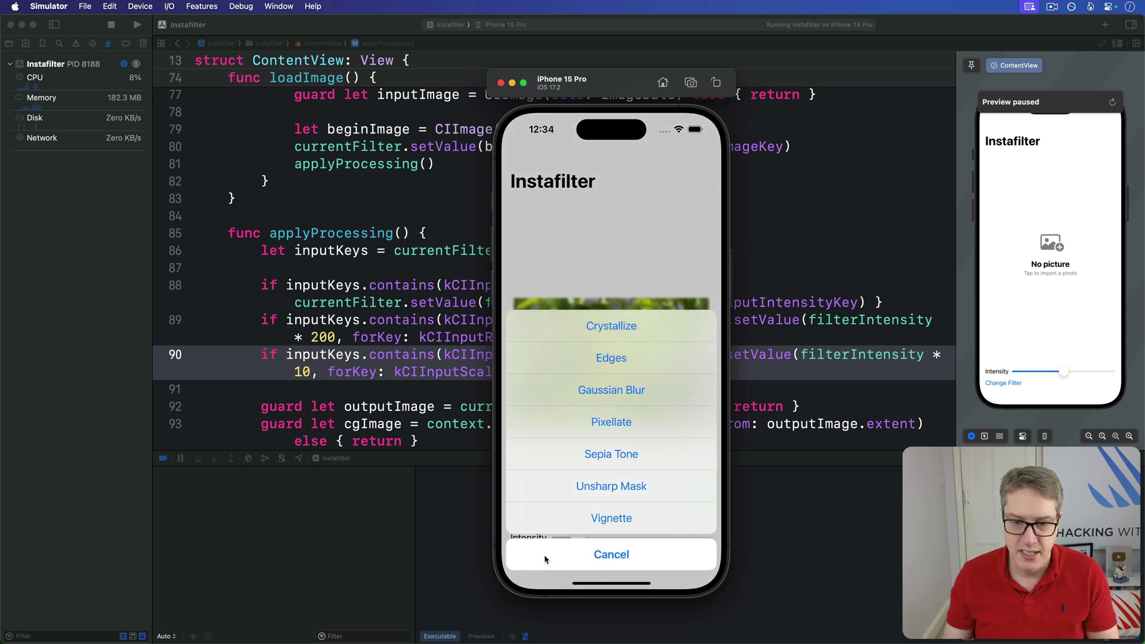